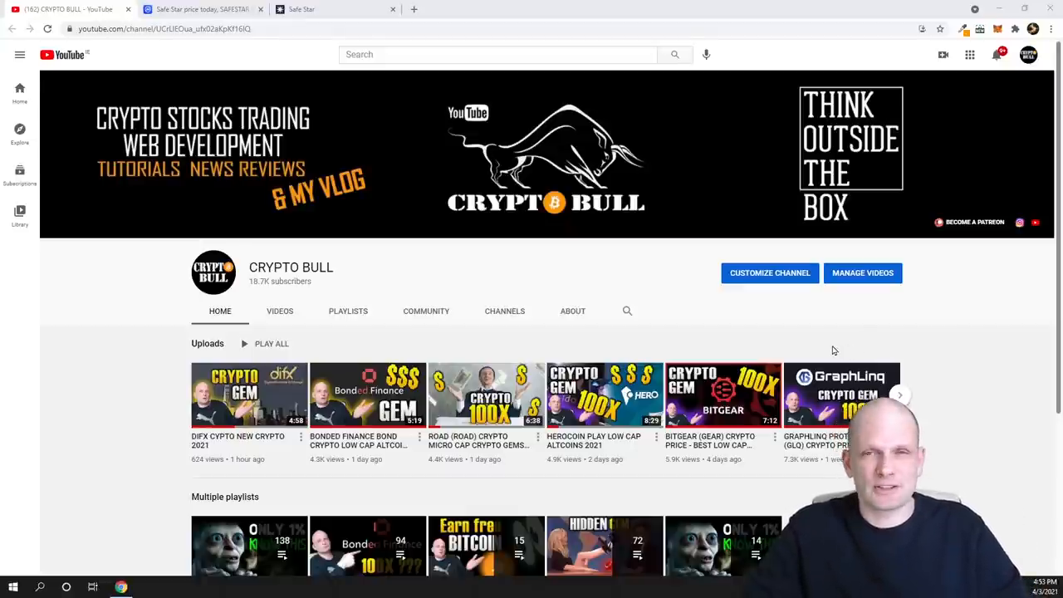
{"action": "mouse_move", "coordinate": [874, 333]}
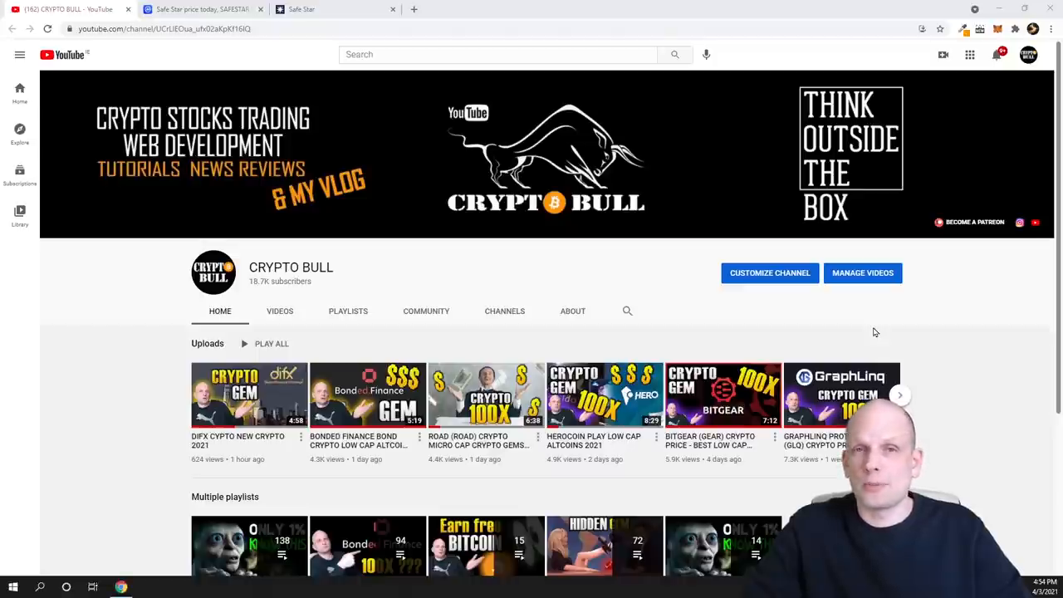
{"action": "mouse_move", "coordinate": [699, 318]}
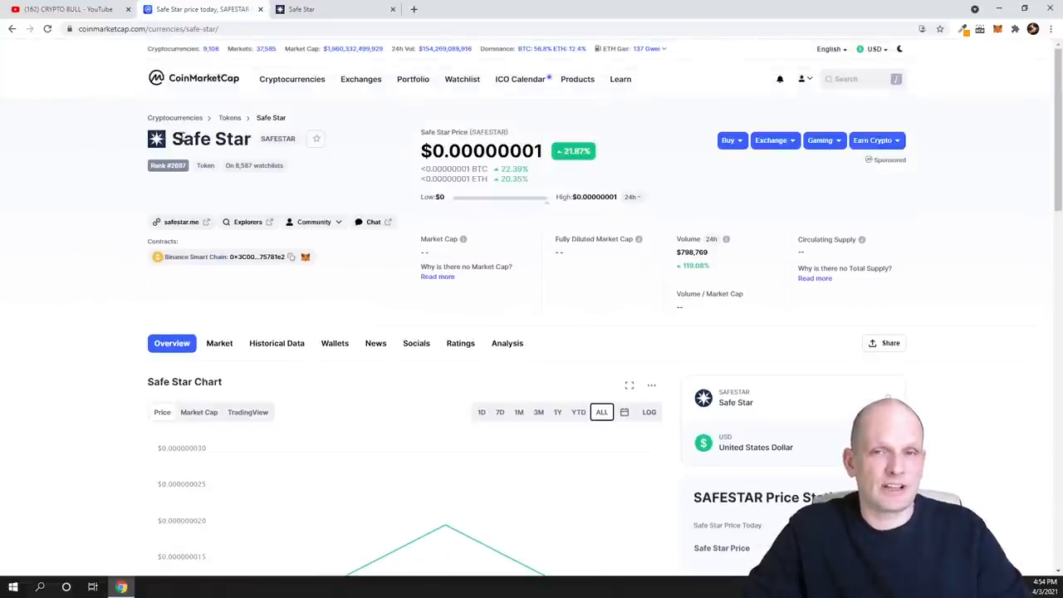
- Review the Safe Star price chart on its CoinMarketCap listing and return to the top
{"action": "double_click", "coordinate": [482, 149]}
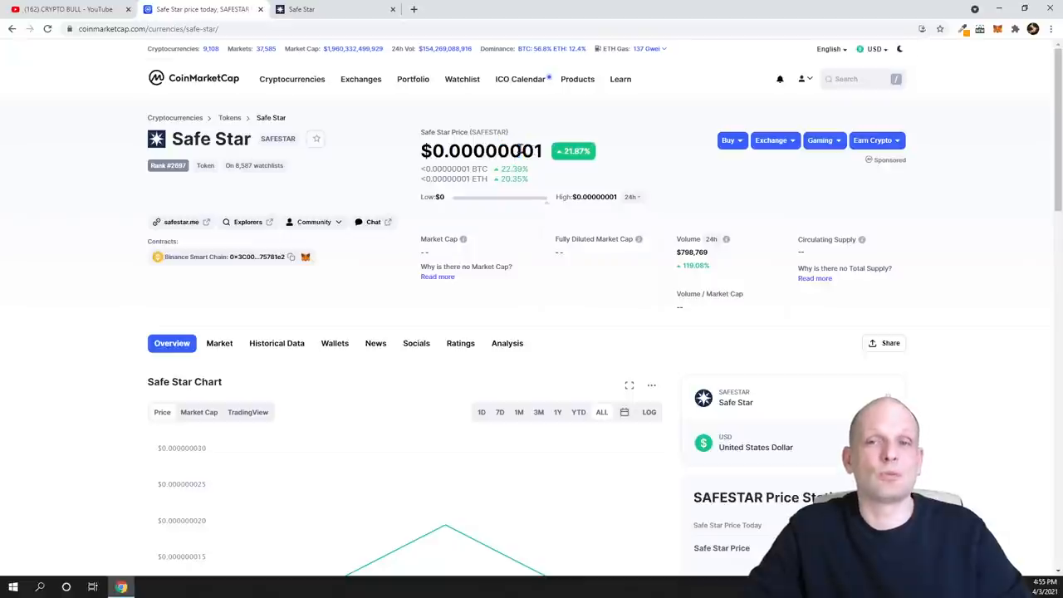
{"action": "scroll", "scroll_direction": "down", "scroll_amount": 3}
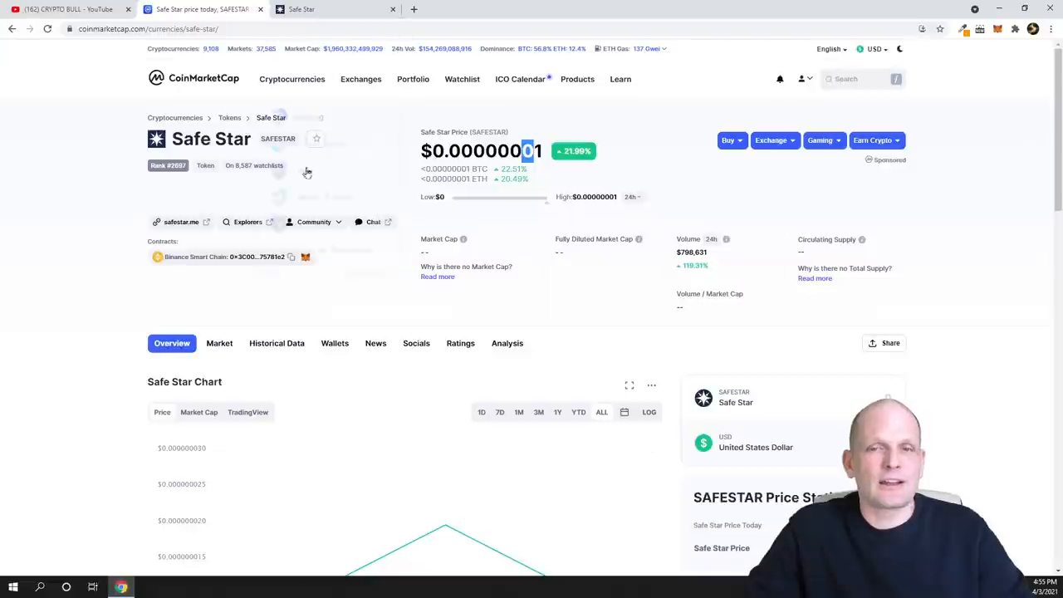
{"action": "scroll", "scroll_direction": "down", "scroll_amount": 3}
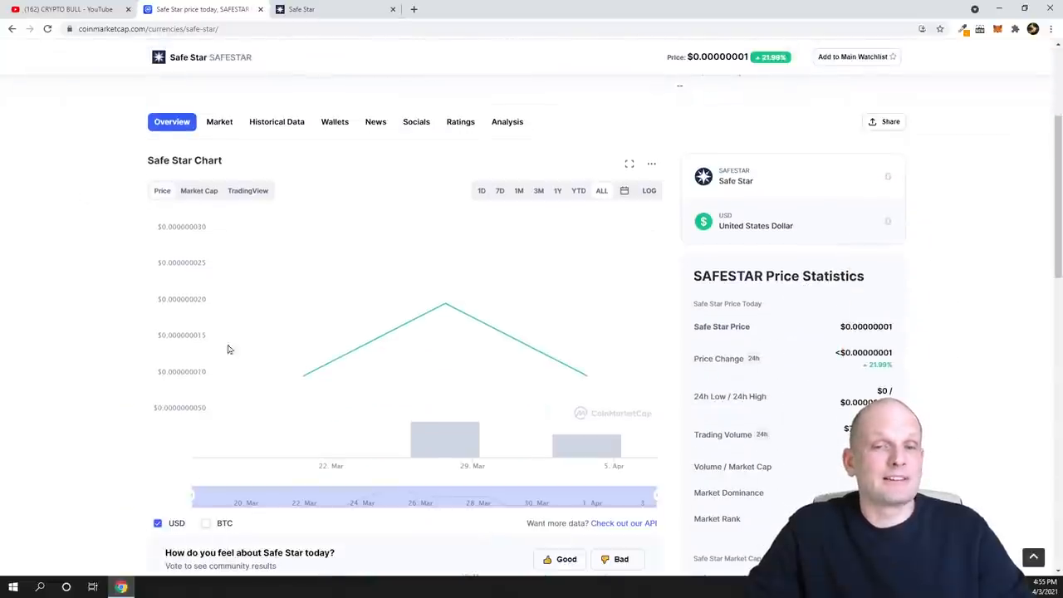
{"action": "scroll", "scroll_direction": "up", "scroll_amount": 3}
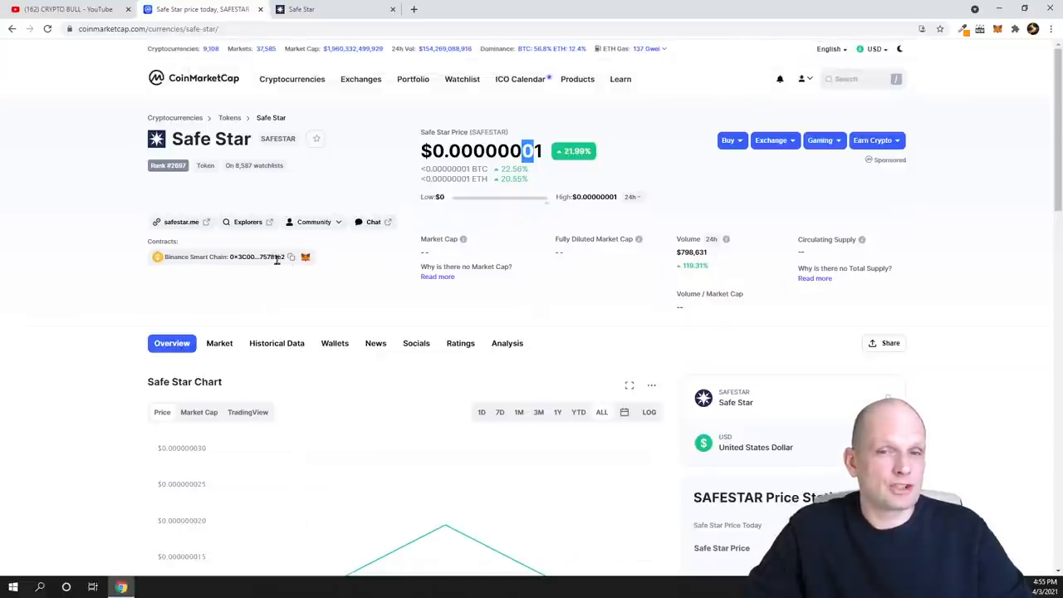
{"action": "mouse_move", "coordinate": [292, 256]}
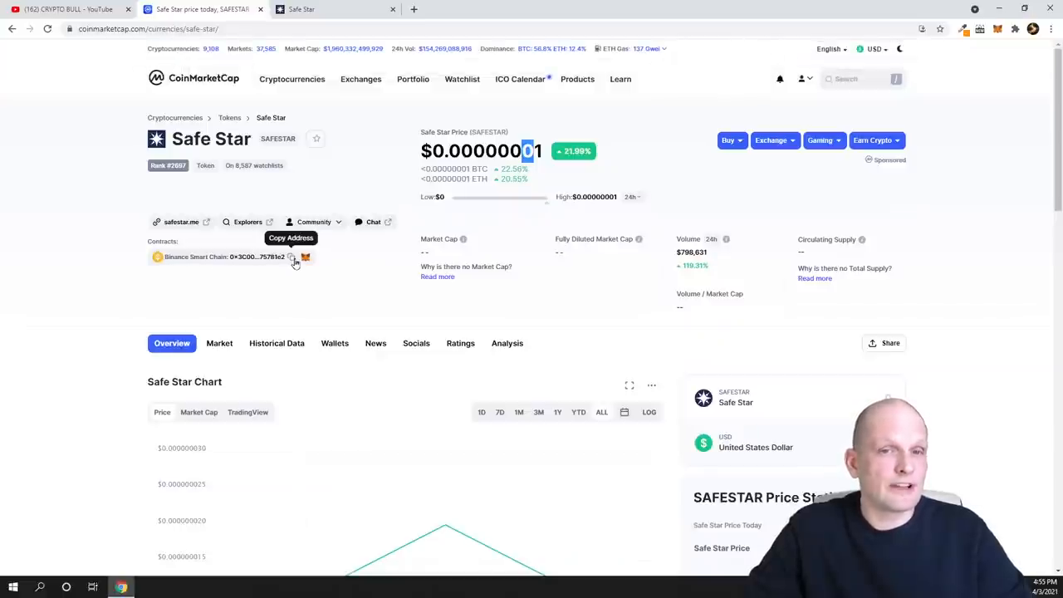
{"action": "mouse_move", "coordinate": [251, 208]}
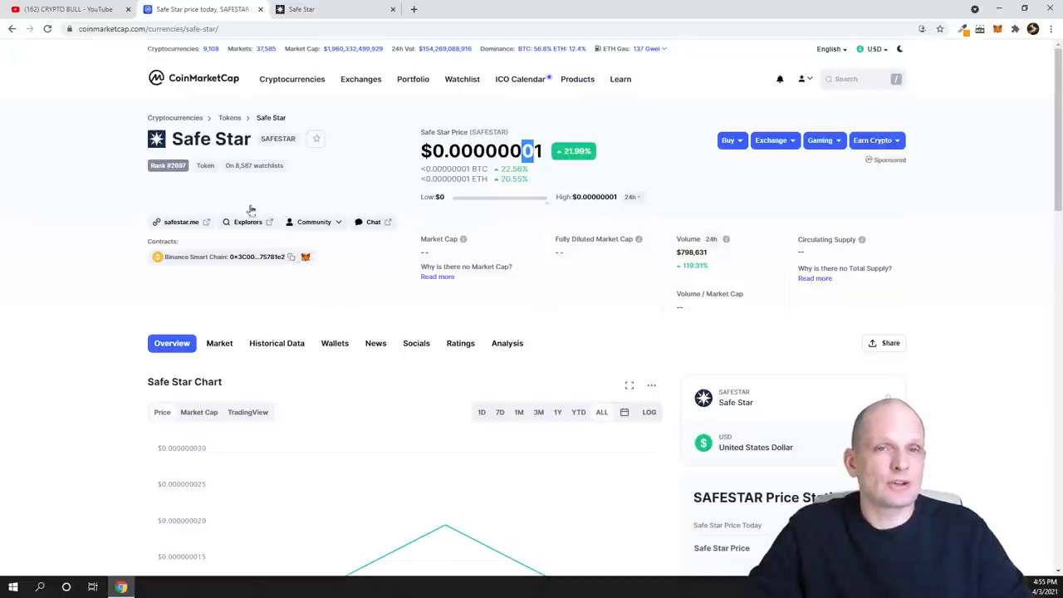
{"action": "mouse_move", "coordinate": [305, 255]}
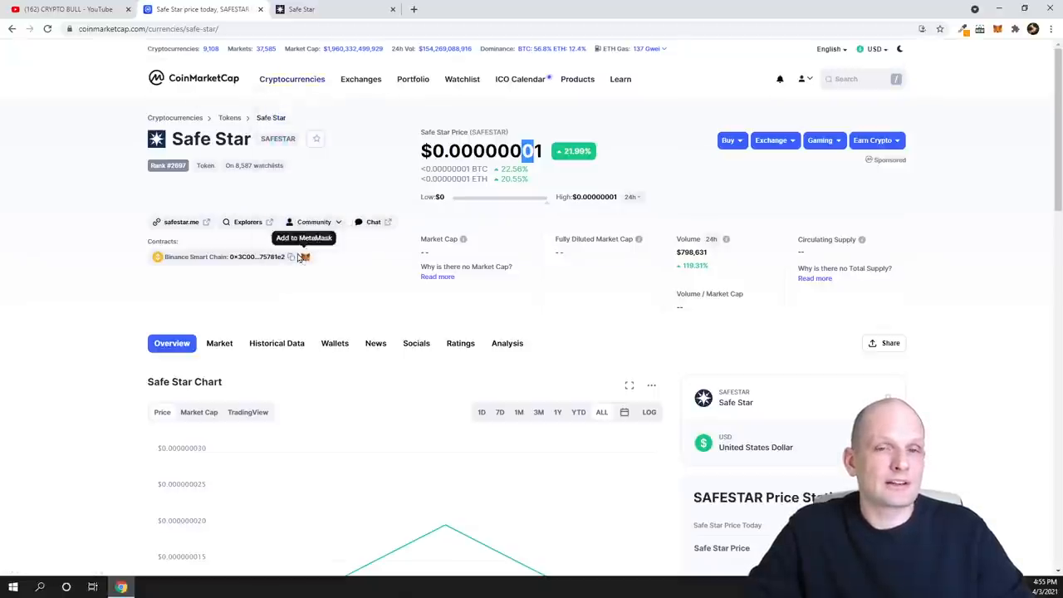
- Copy Safe Star's Binance Smart Chain contract address, then glance back over the chart
{"action": "left_click", "coordinate": [292, 256]}
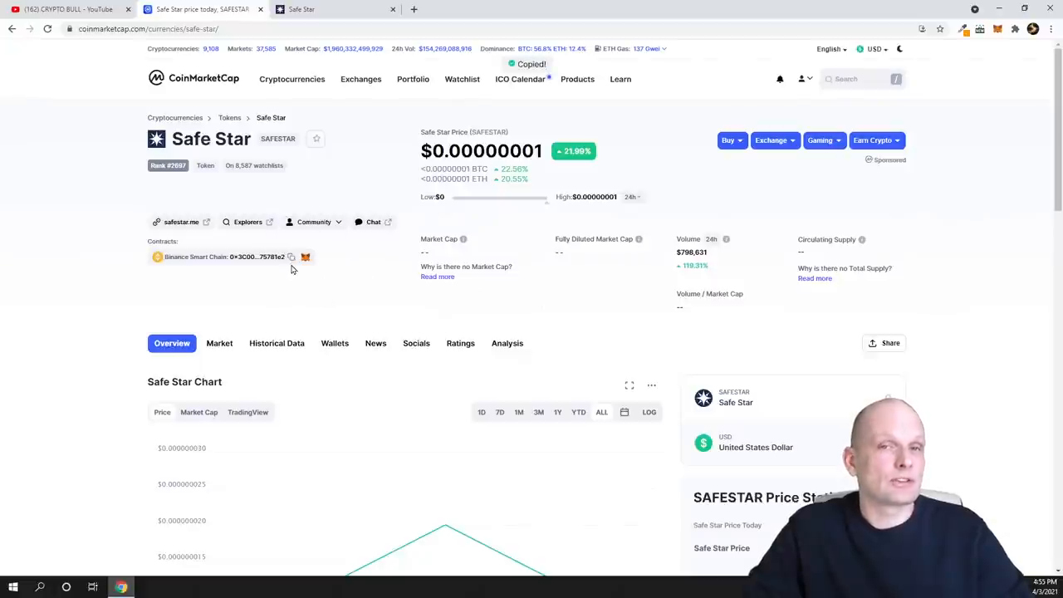
{"action": "scroll", "scroll_direction": "down", "scroll_amount": 3}
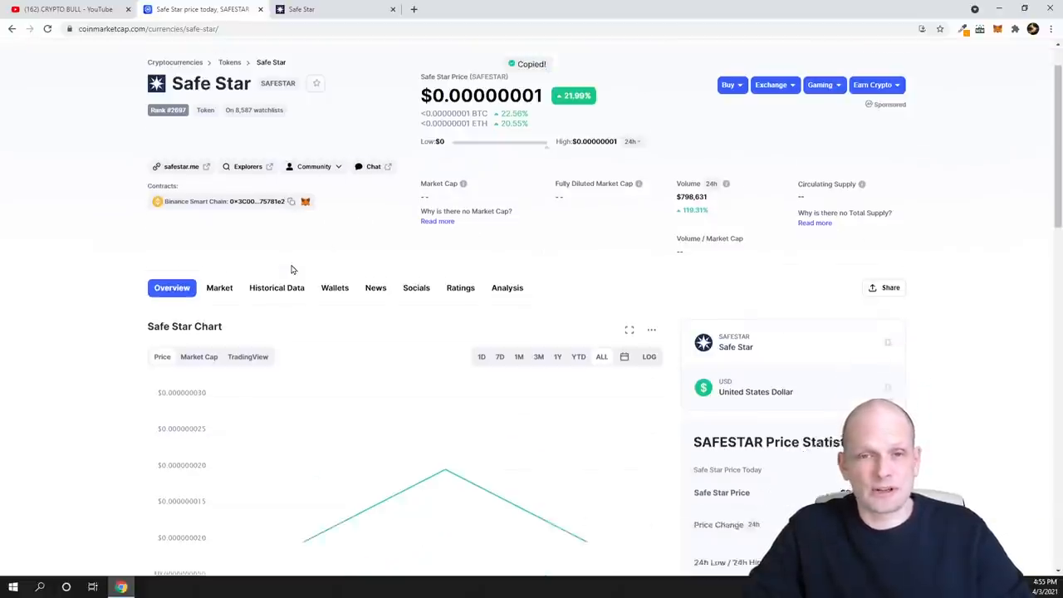
{"action": "scroll", "scroll_direction": "down", "scroll_amount": 3}
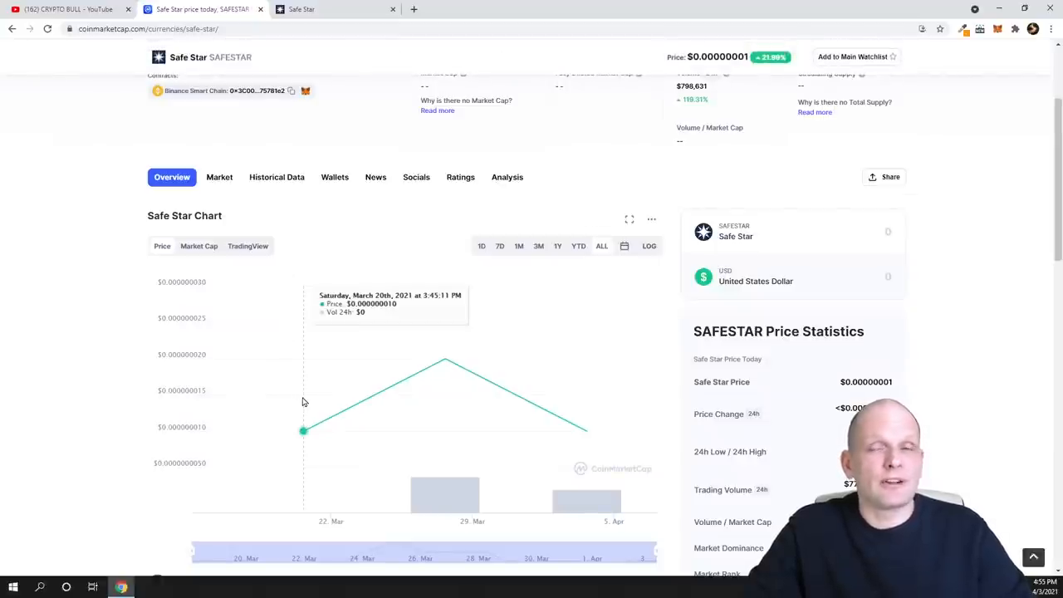
{"action": "scroll", "scroll_direction": "up", "scroll_amount": 3}
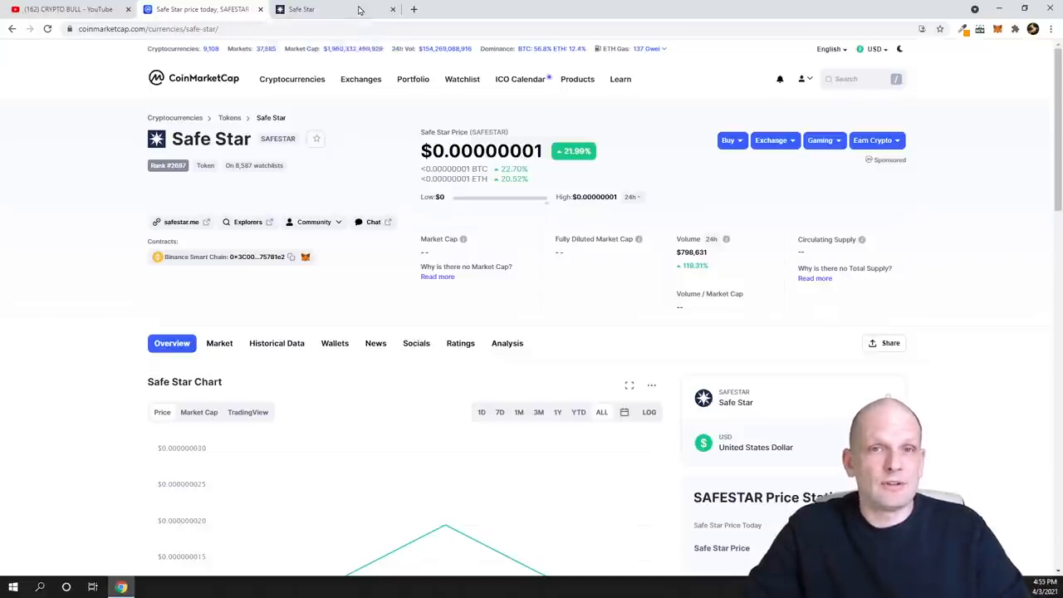
- Review safestar.me's tagline and tokenomics, then follow 'Buy on Pancake Swap' to PancakeSwap
{"action": "left_click", "coordinate": [315, 10]}
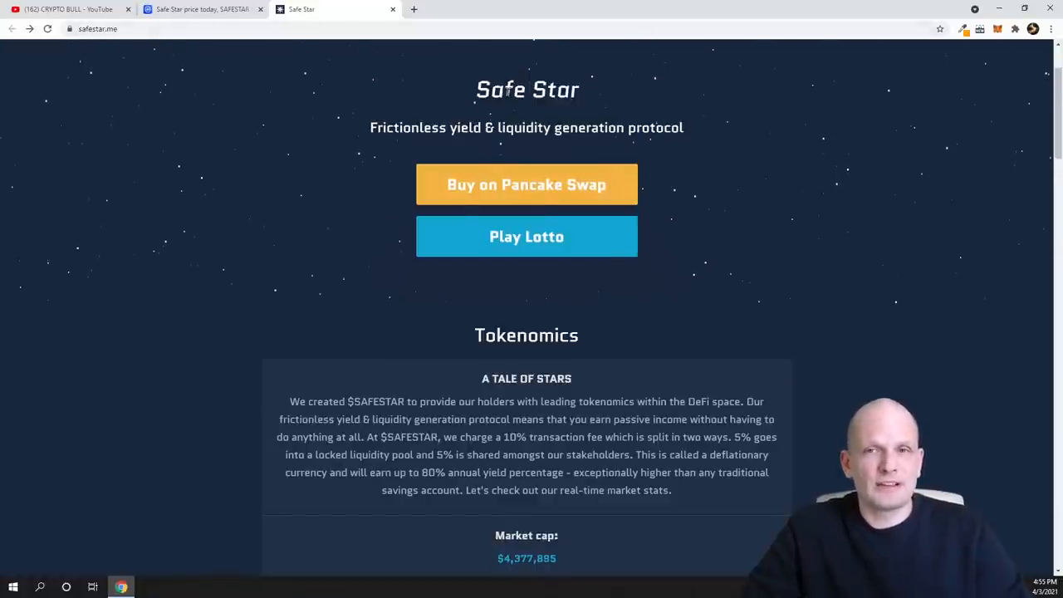
{"action": "double_click", "coordinate": [527, 90]}
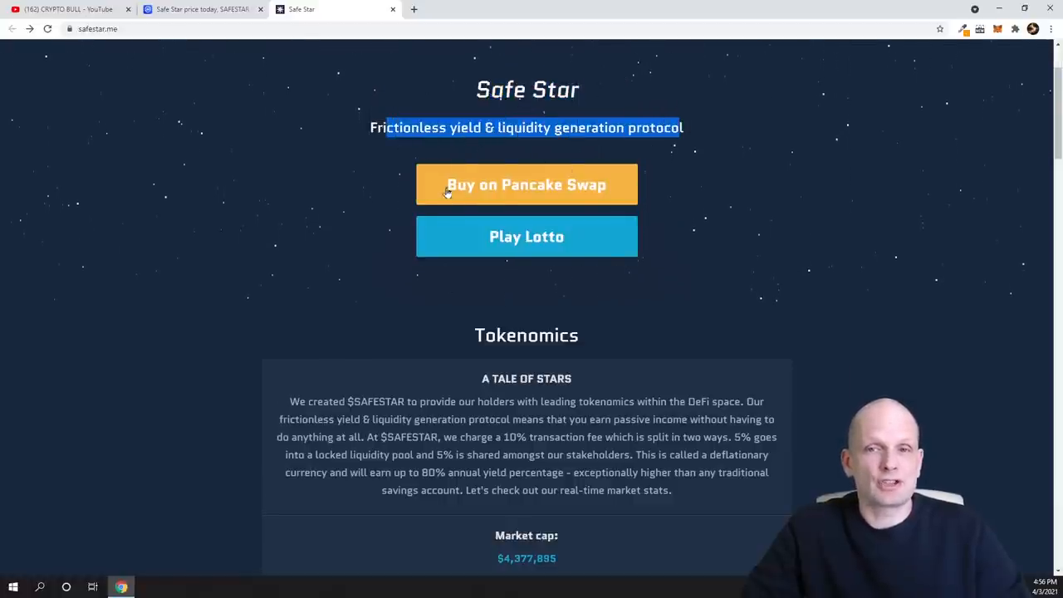
{"action": "mouse_move", "coordinate": [552, 196]}
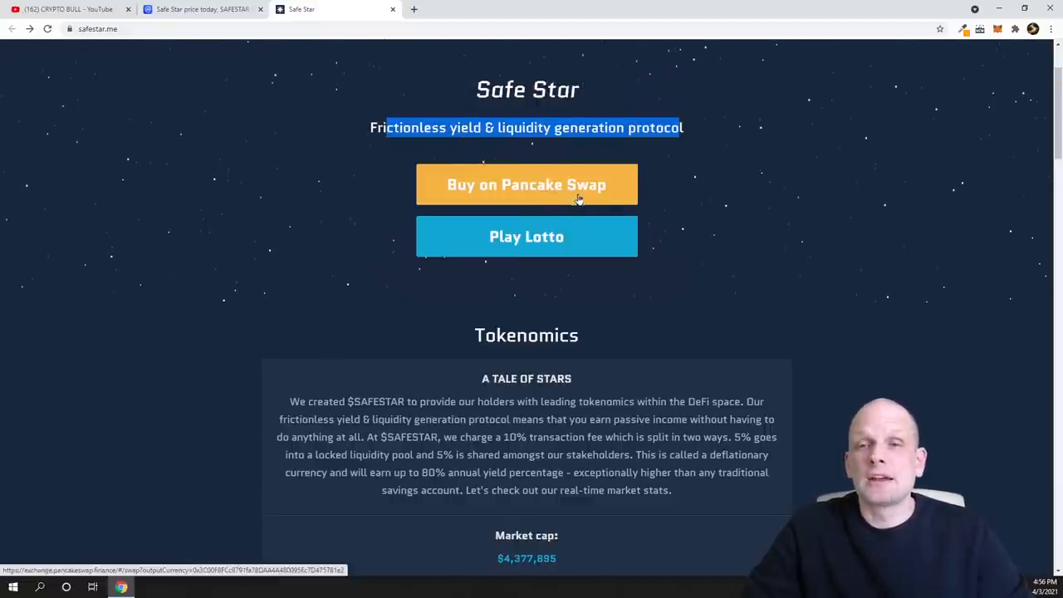
{"action": "mouse_move", "coordinate": [634, 192]}
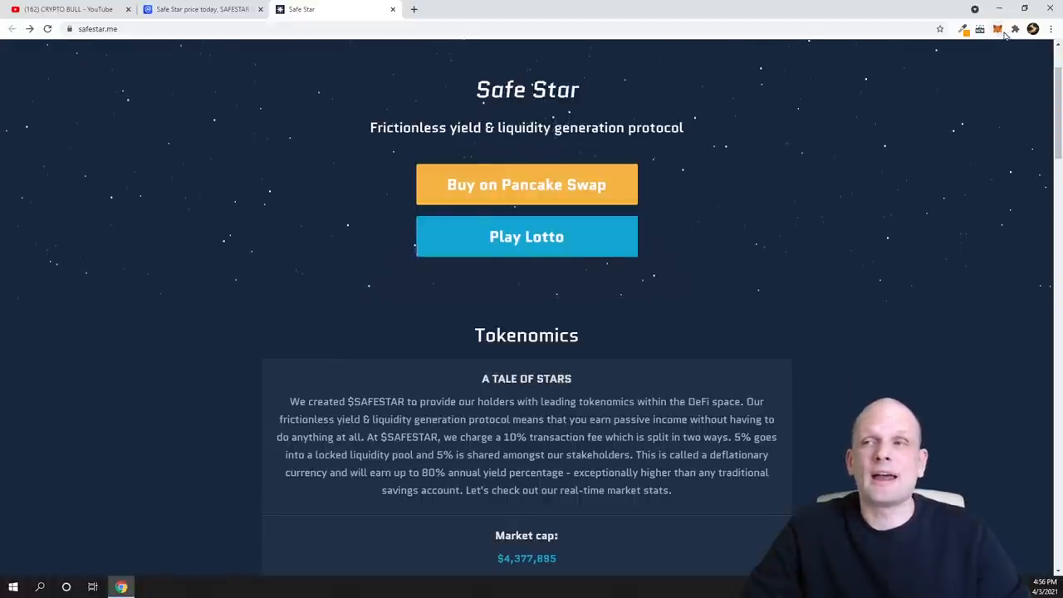
{"action": "mouse_move", "coordinate": [947, 77]}
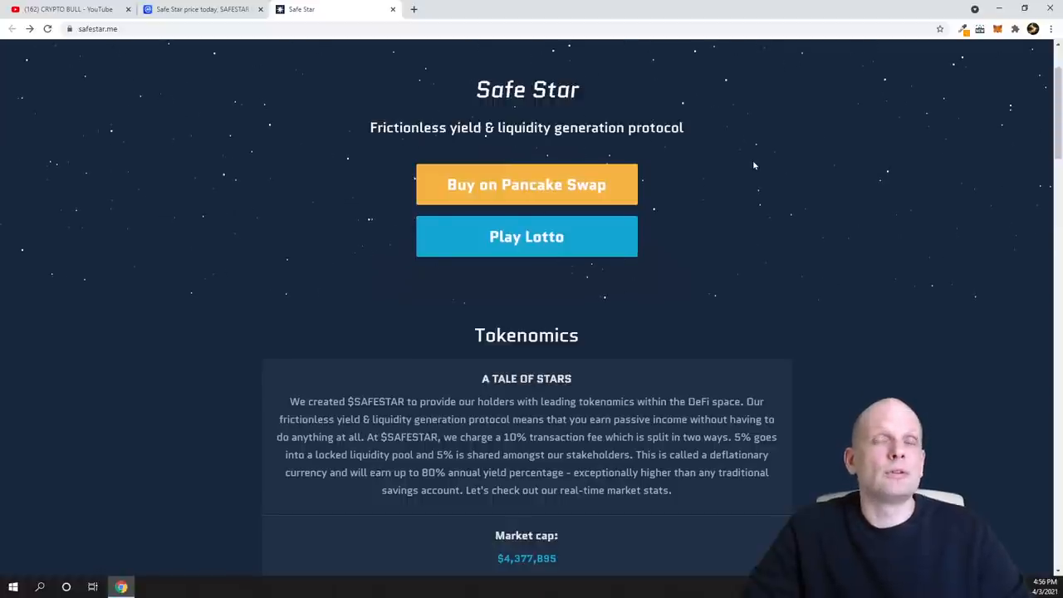
{"action": "mouse_move", "coordinate": [787, 158]}
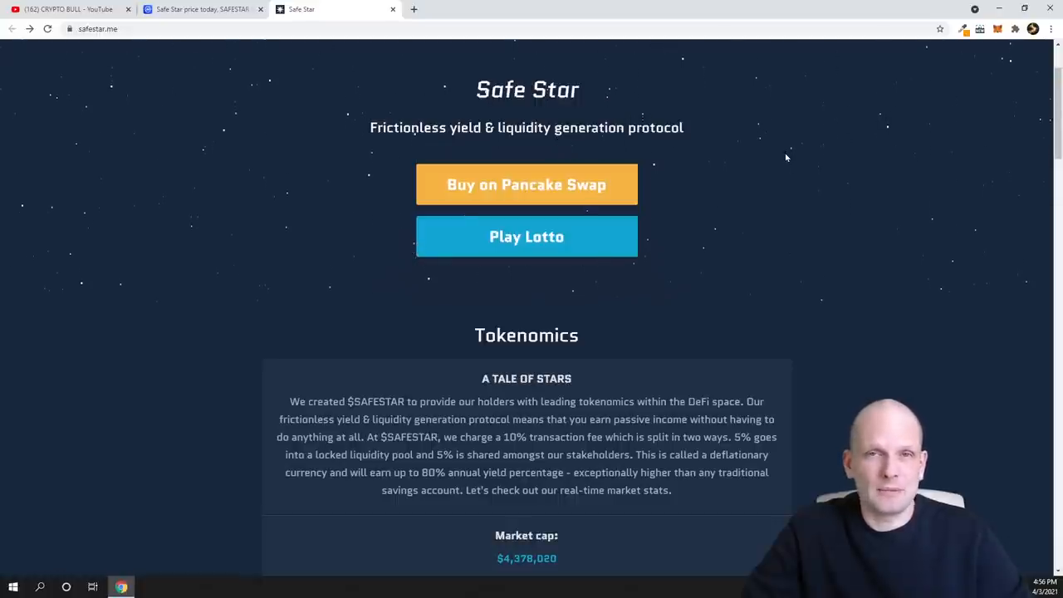
{"action": "left_click", "coordinate": [525, 184]}
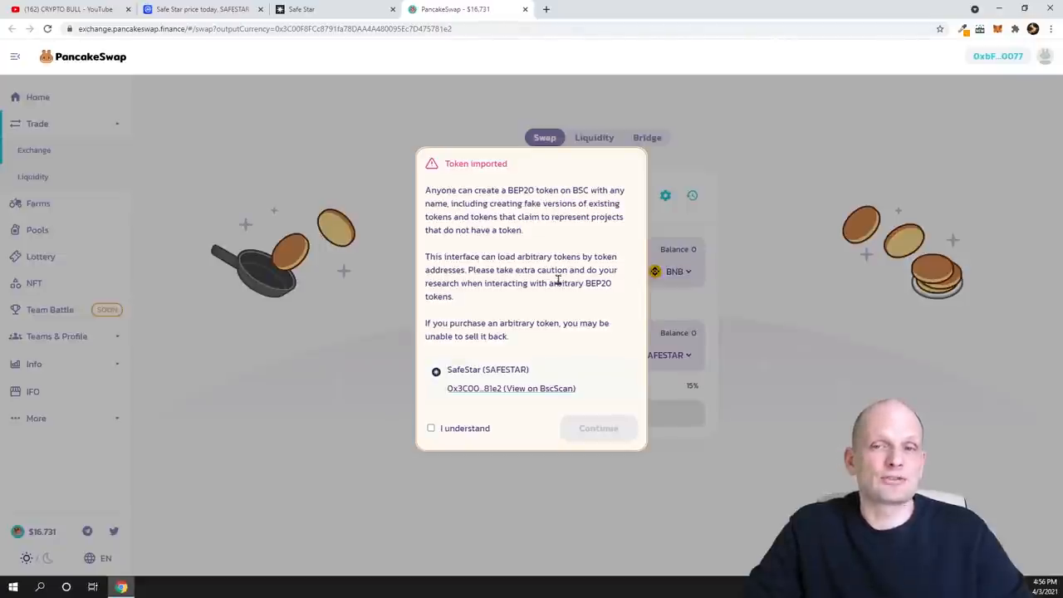
- Accept the SafeStar import warning and quote 1 BNB, about 33.6 billion SAFESTAR
{"action": "left_click", "coordinate": [432, 429]}
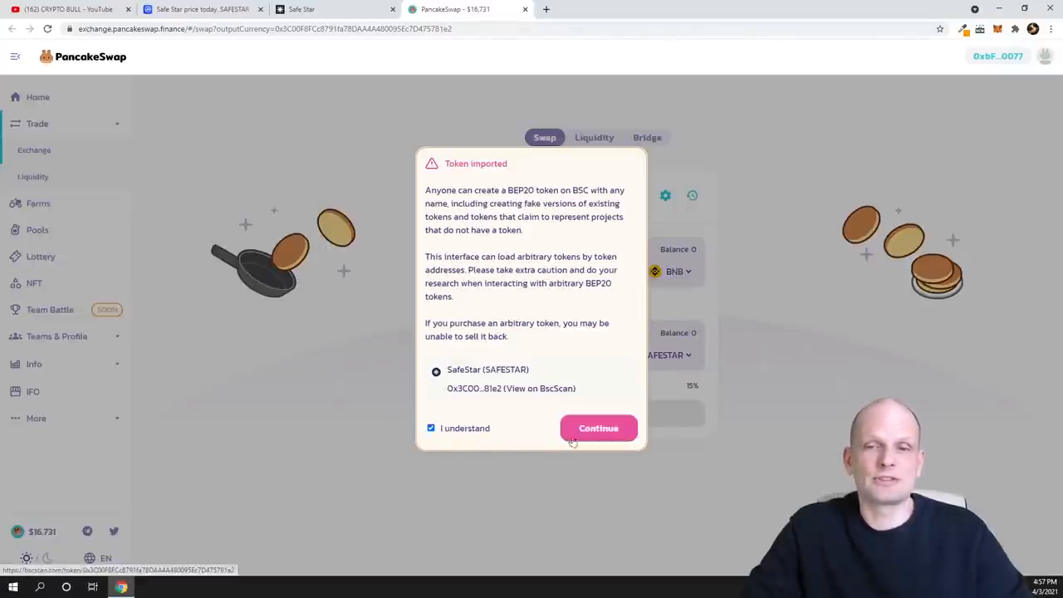
{"action": "left_click", "coordinate": [598, 429]}
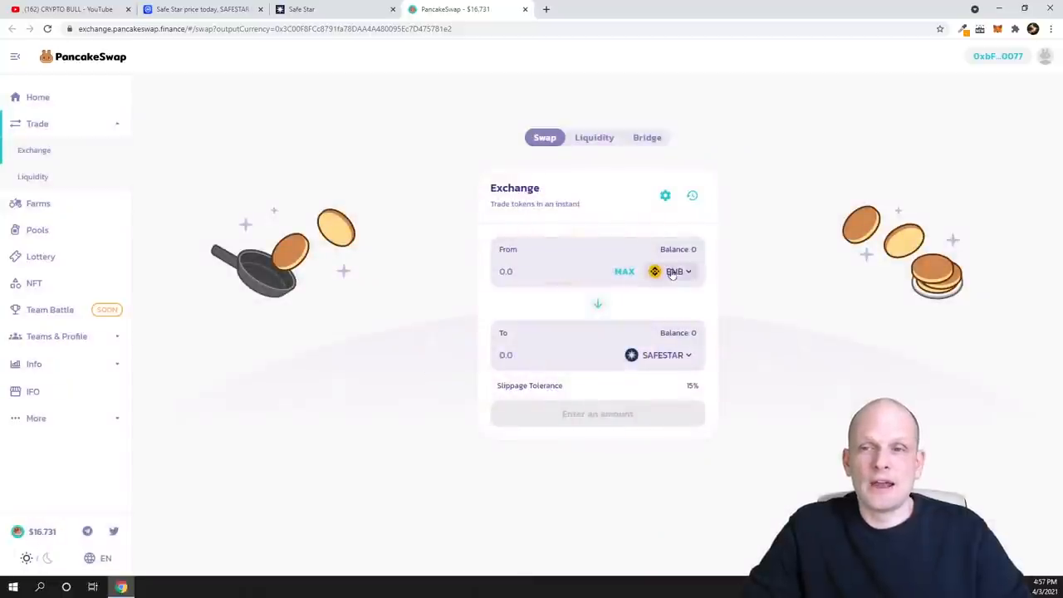
{"action": "mouse_move", "coordinate": [645, 386]}
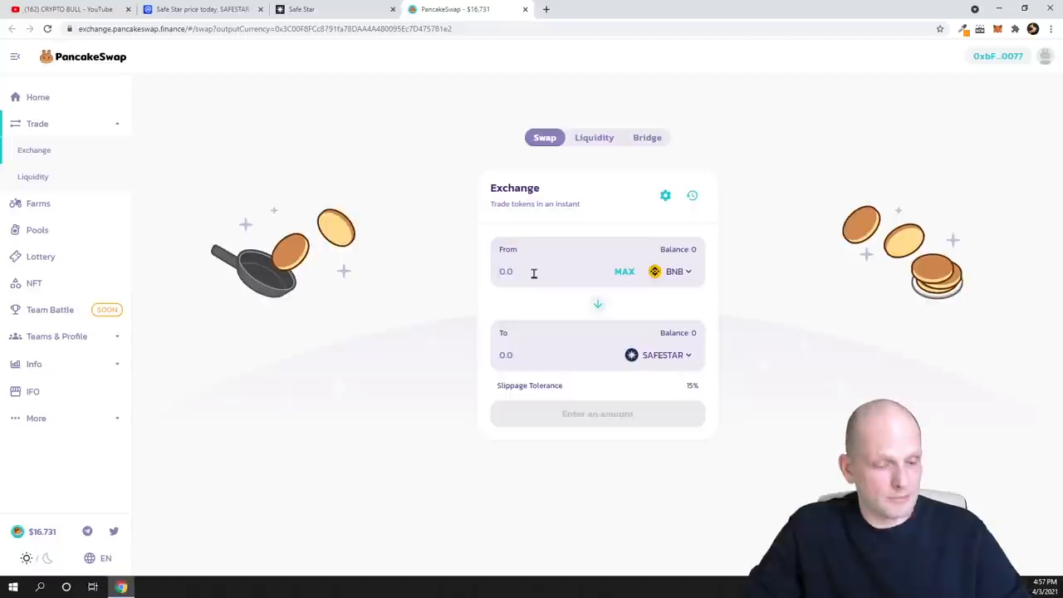
{"action": "type", "text": "1"}
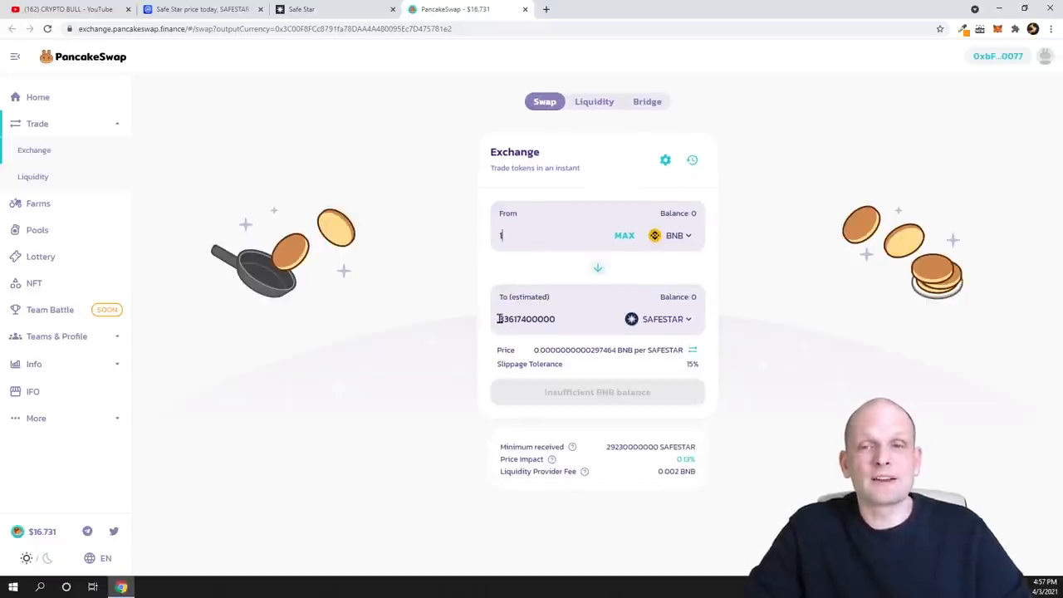
{"action": "type", "text": "1"}
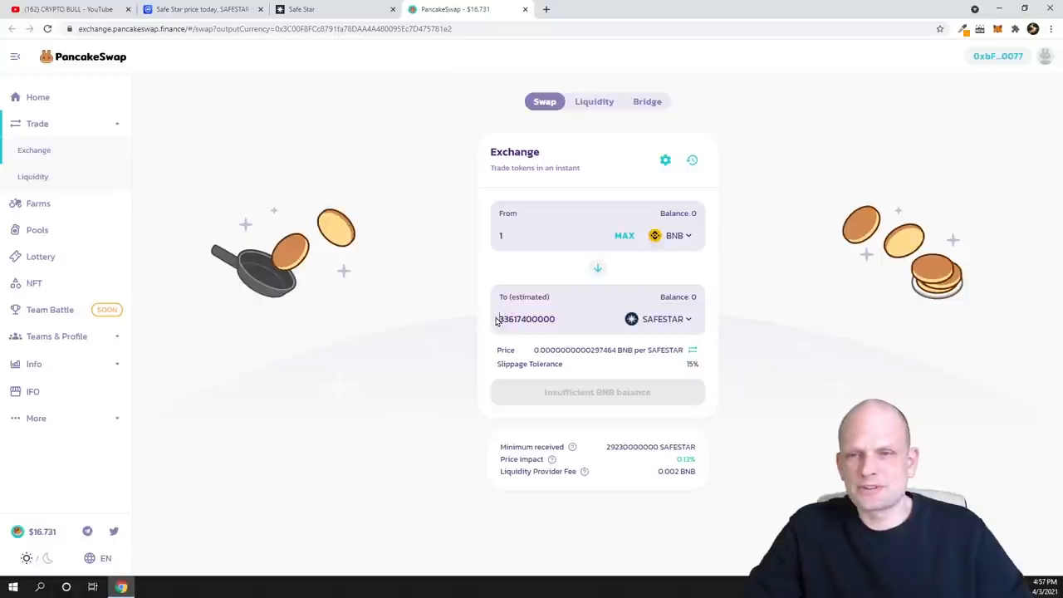
{"action": "double_click", "coordinate": [509, 319]}
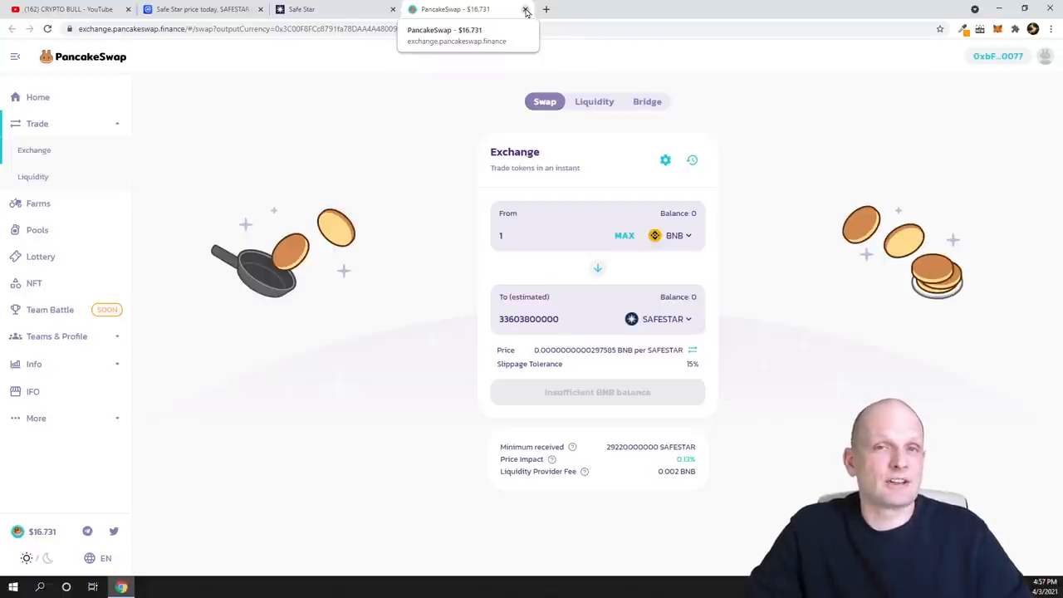
- Close PancakeSwap and zoom in on safestar.me's Tokenomics market cap and supply stats
{"action": "left_click", "coordinate": [525, 10]}
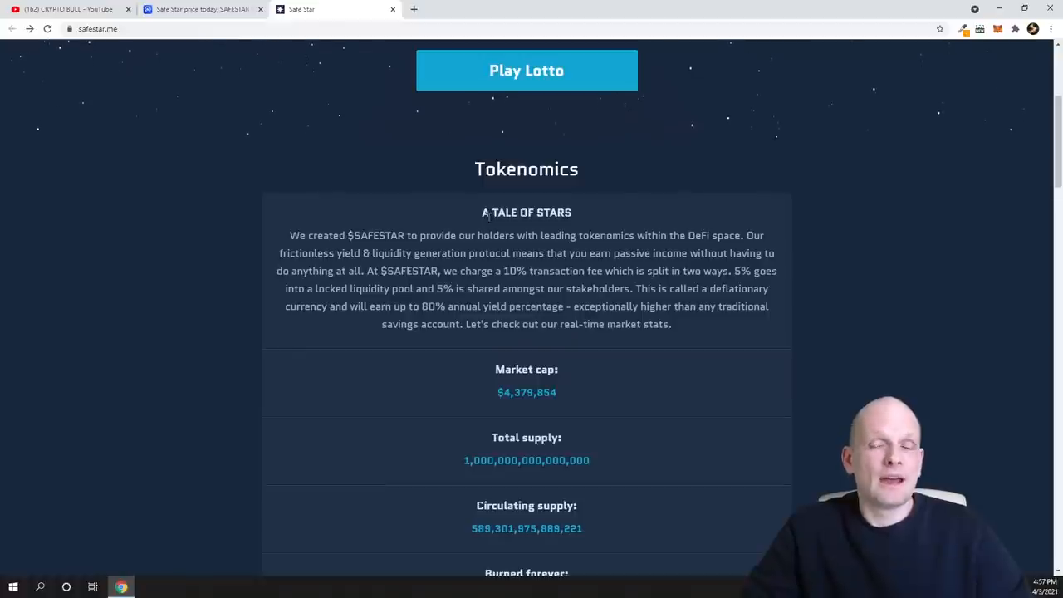
{"action": "scroll", "scroll_direction": "down", "scroll_amount": 3}
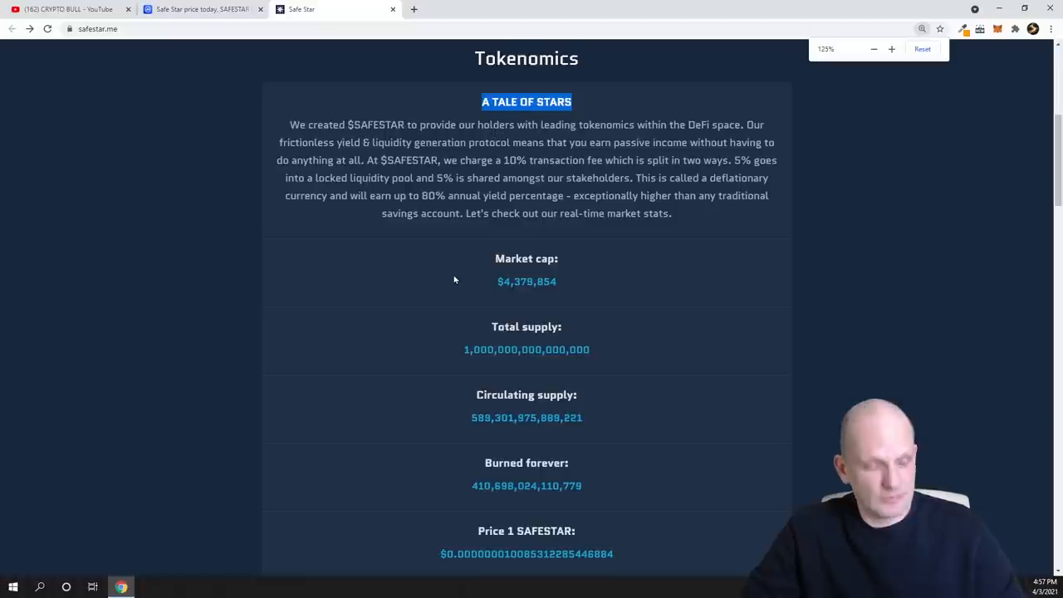
{"action": "left_click", "coordinate": [890, 48]}
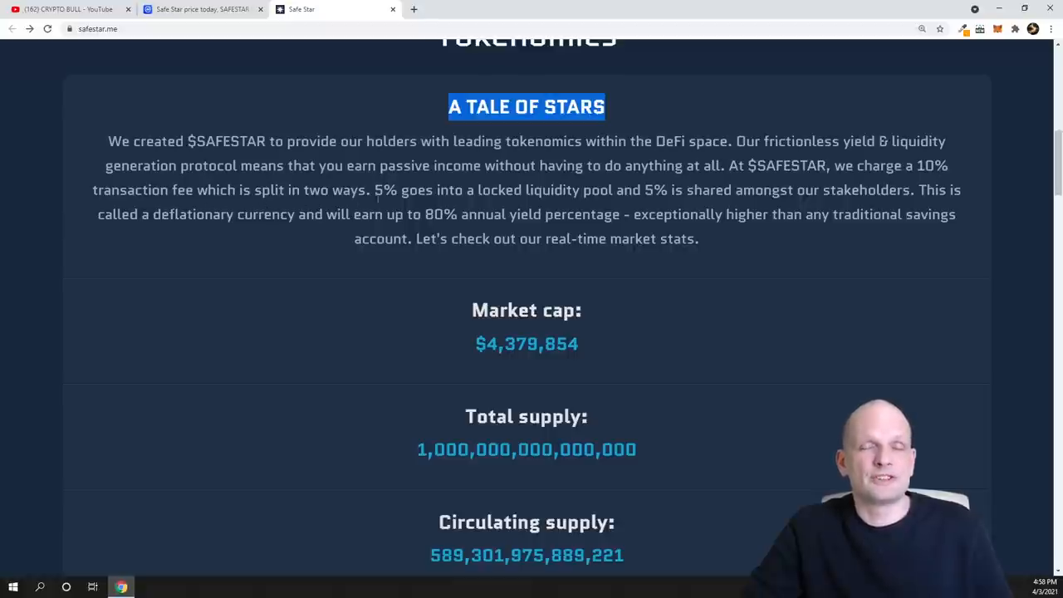
{"action": "scroll", "scroll_direction": "up", "scroll_amount": 3}
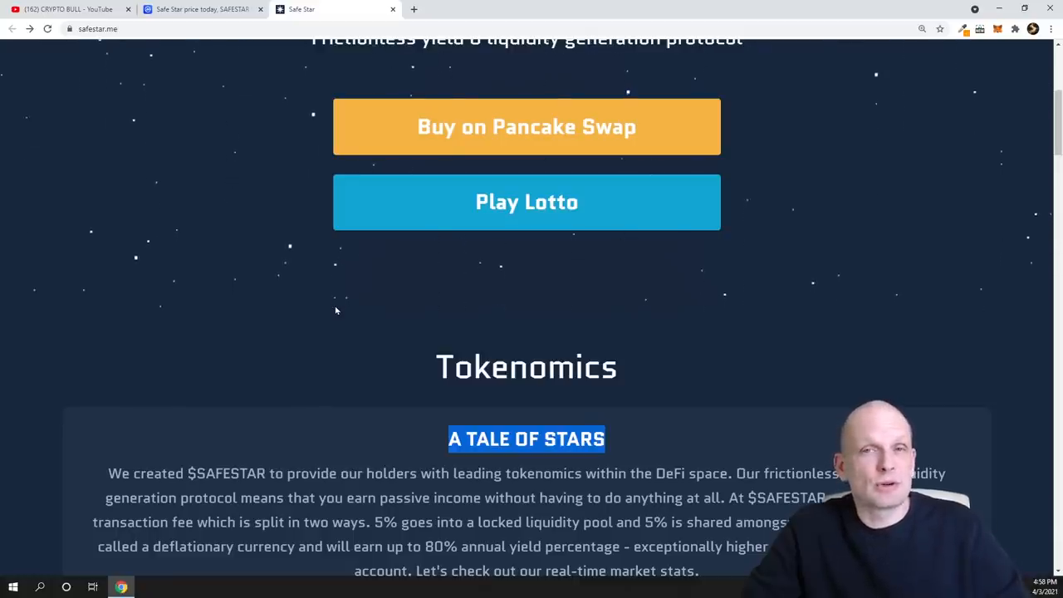
- Launch 'Buy on Pancake Swap' in a new tab, highlight the 5% fee split, and switch to it
{"action": "left_click", "coordinate": [526, 127]}
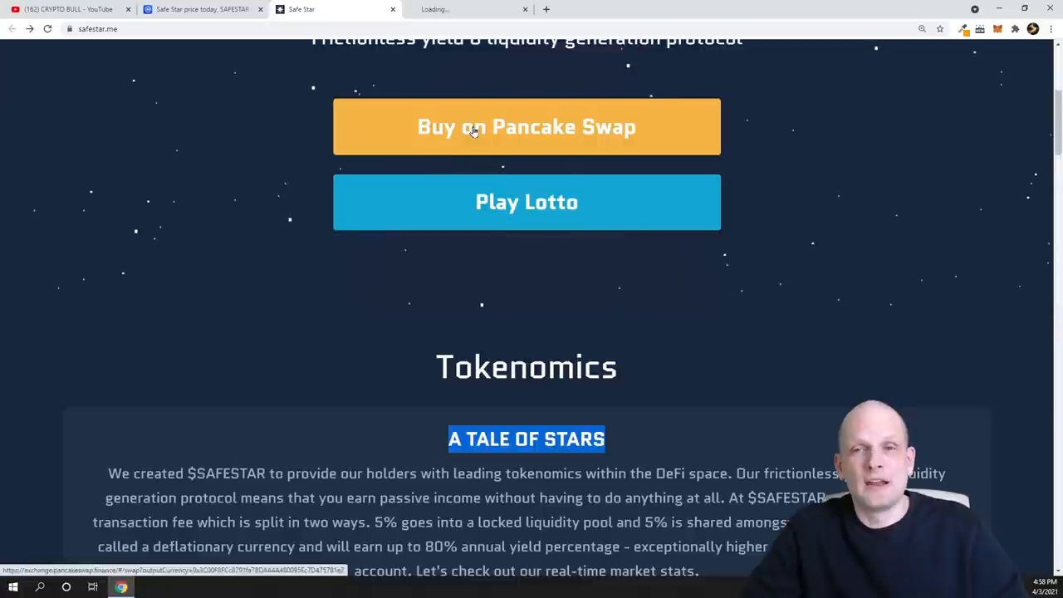
{"action": "left_click", "coordinate": [527, 126]}
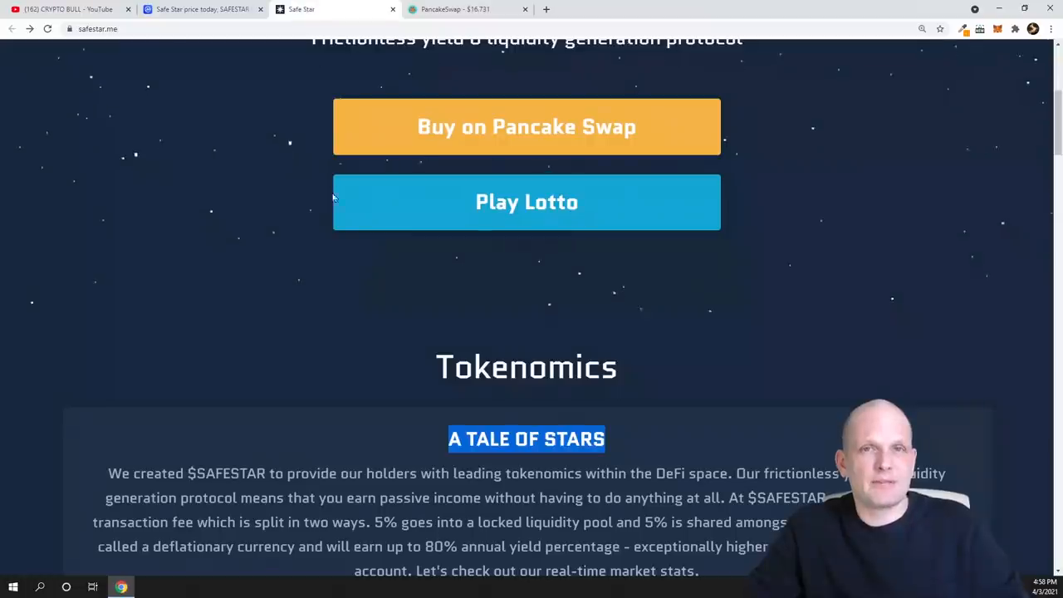
{"action": "scroll", "scroll_direction": "down", "scroll_amount": 3}
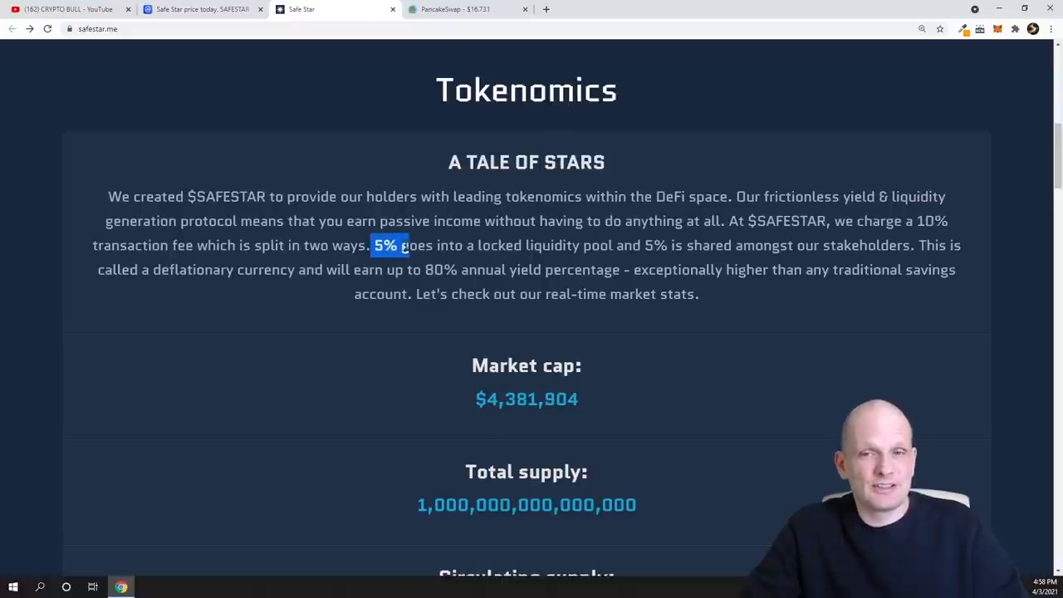
{"action": "left_click_drag", "start_coordinate": [373, 245], "coordinate": [611, 245]}
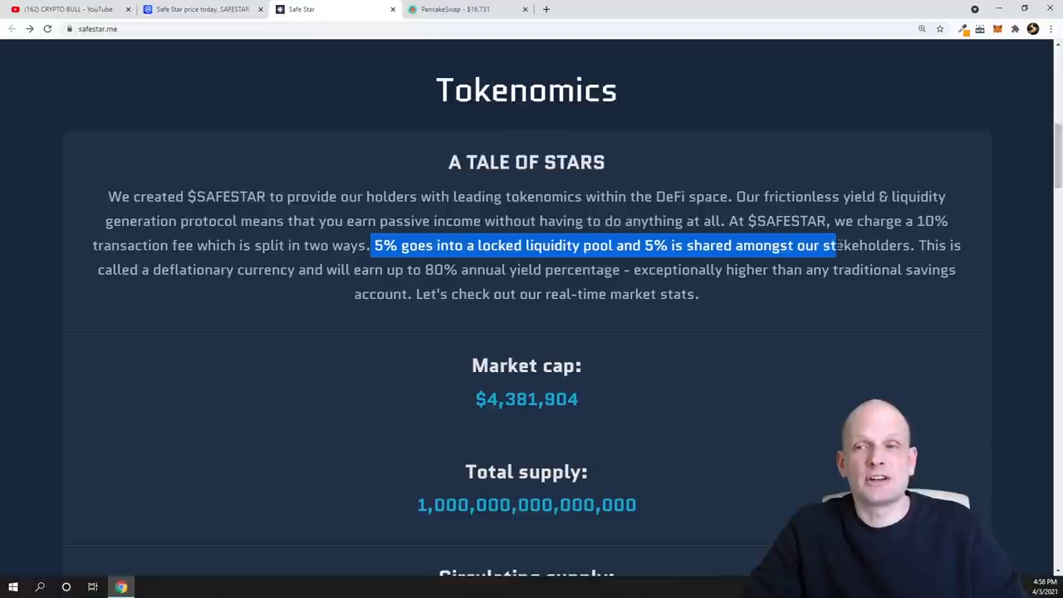
{"action": "left_click_drag", "start_coordinate": [839, 246], "coordinate": [900, 246]}
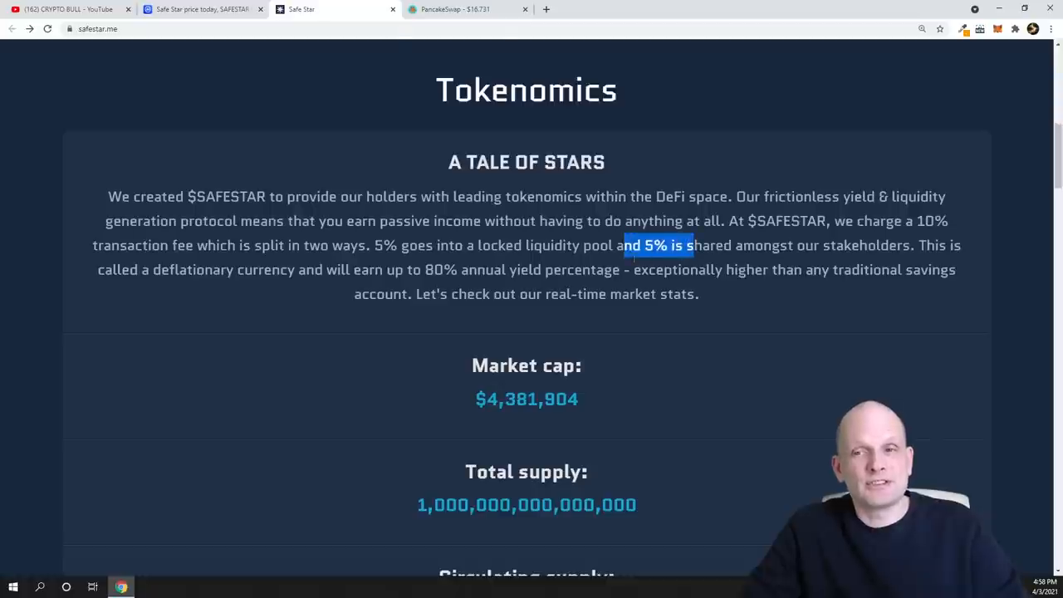
{"action": "left_click", "coordinate": [465, 10]}
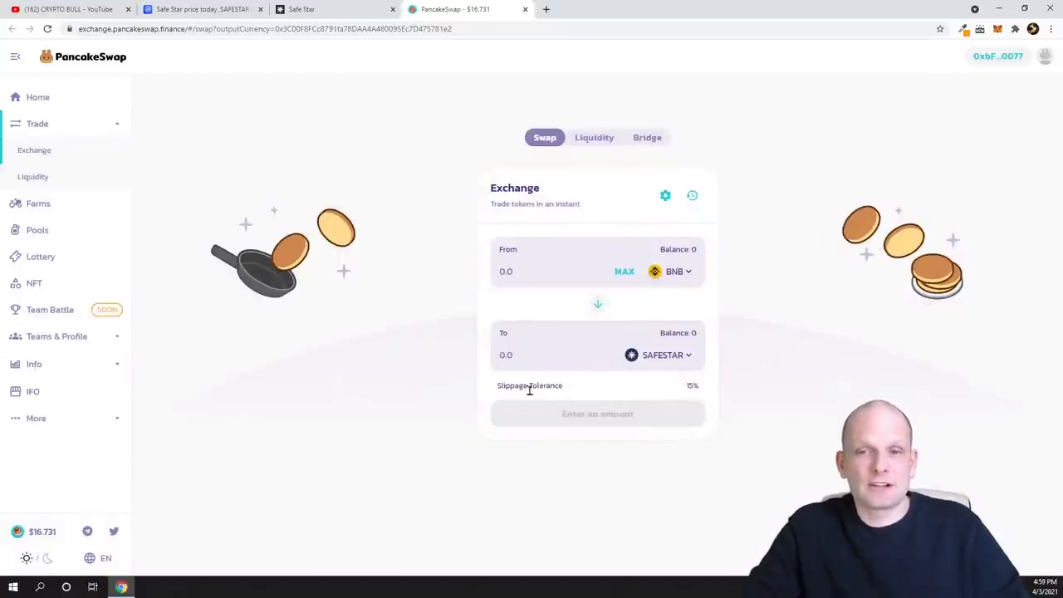
- Check the swap Settings show a 15% slippage tolerance, then return to the SafeStar site
{"action": "double_click", "coordinate": [528, 386]}
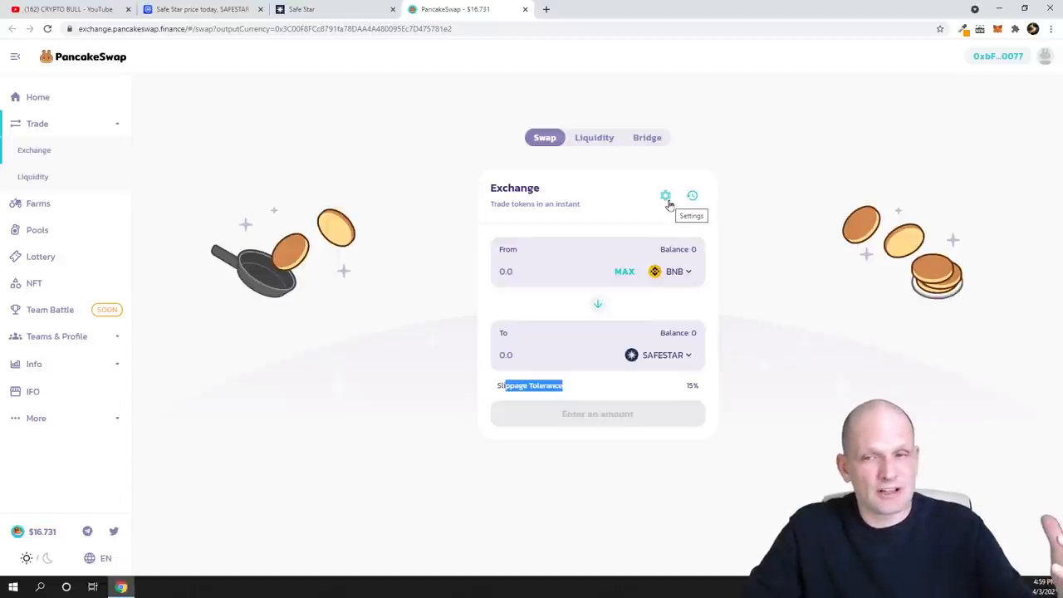
{"action": "left_click", "coordinate": [665, 196]}
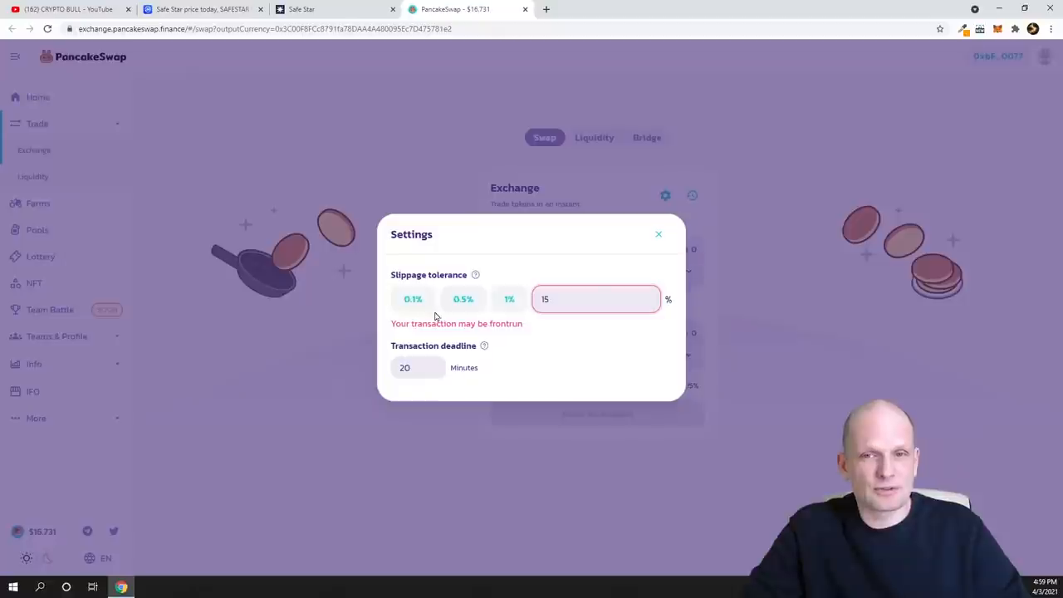
{"action": "left_click", "coordinate": [594, 299]}
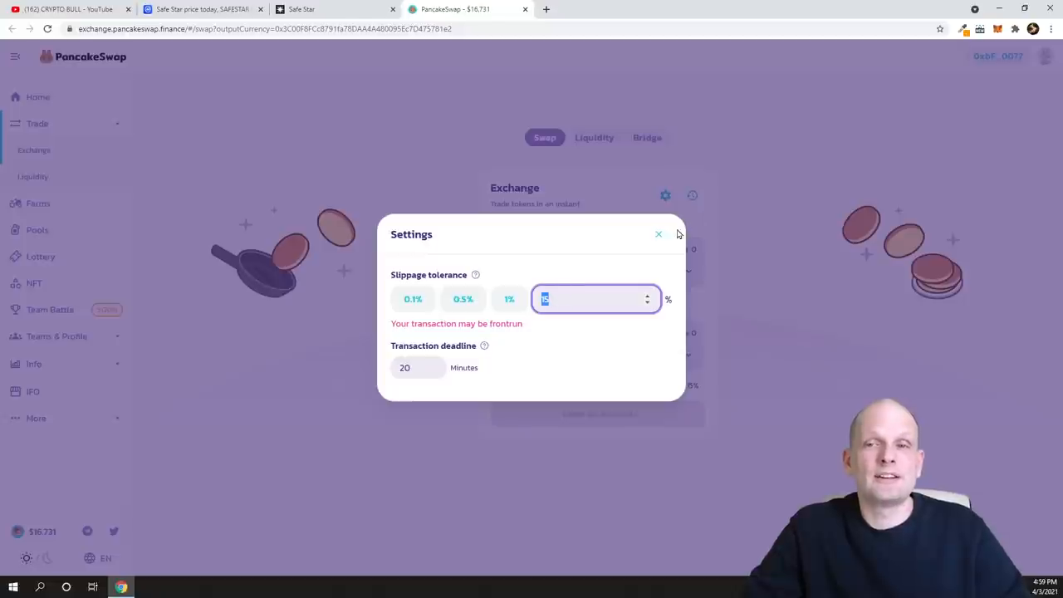
{"action": "left_click", "coordinate": [336, 10]}
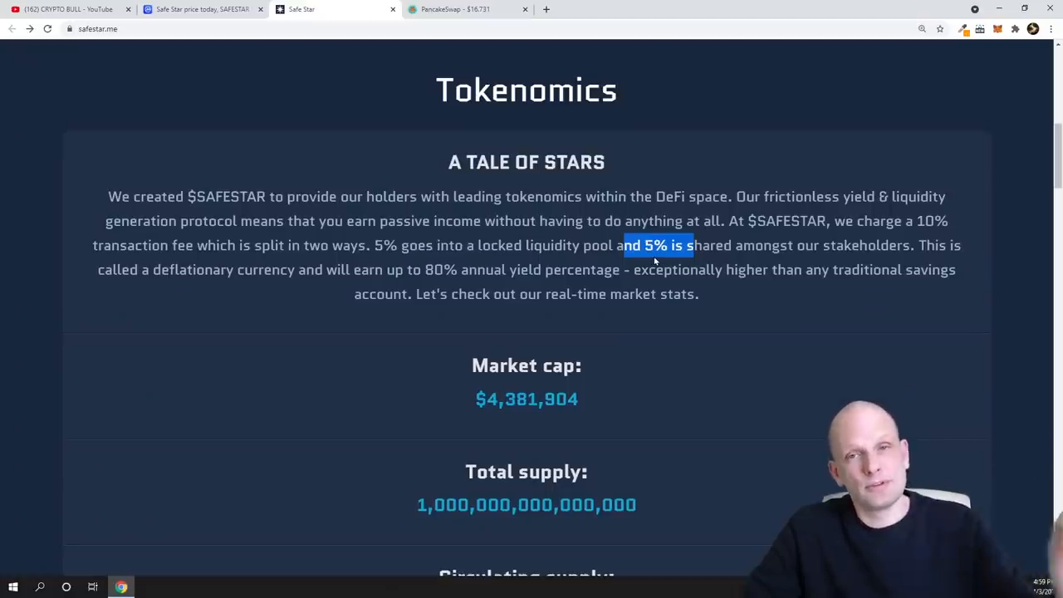
{"action": "left_click", "coordinate": [465, 10]}
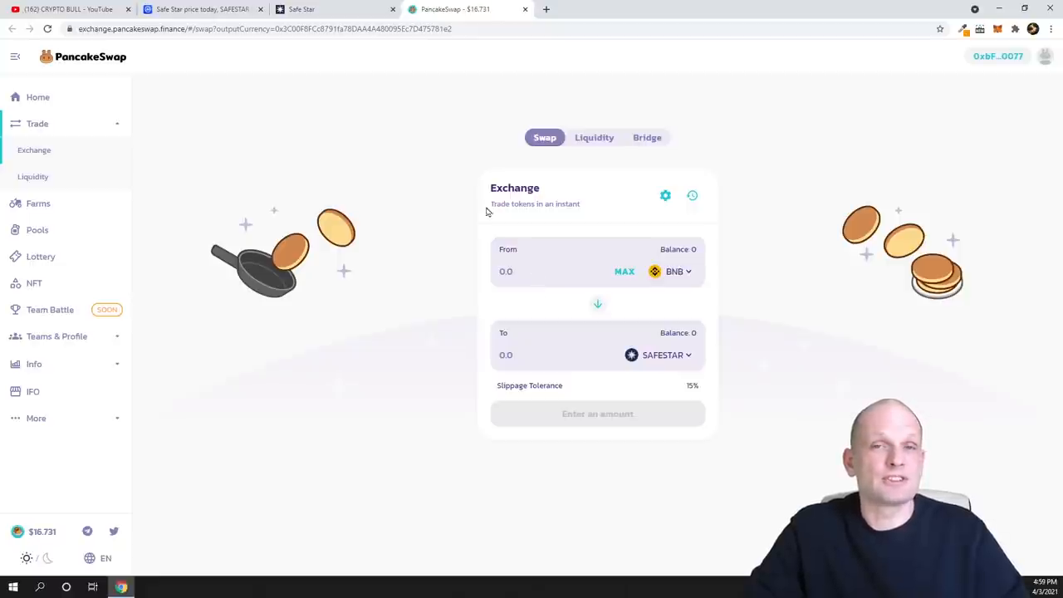
{"action": "mouse_move", "coordinate": [680, 389]}
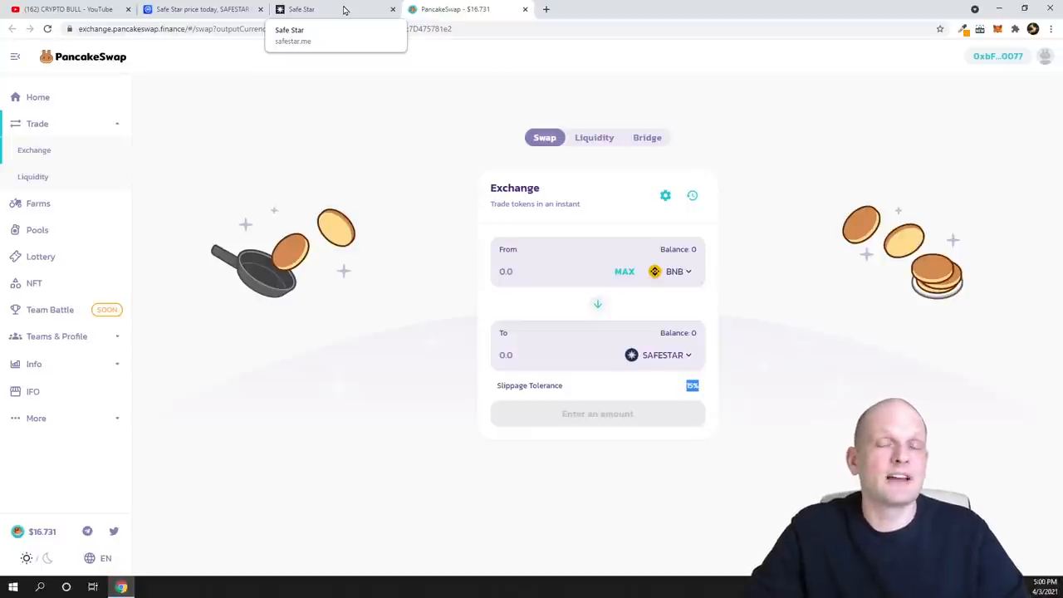
{"action": "left_click", "coordinate": [333, 10]}
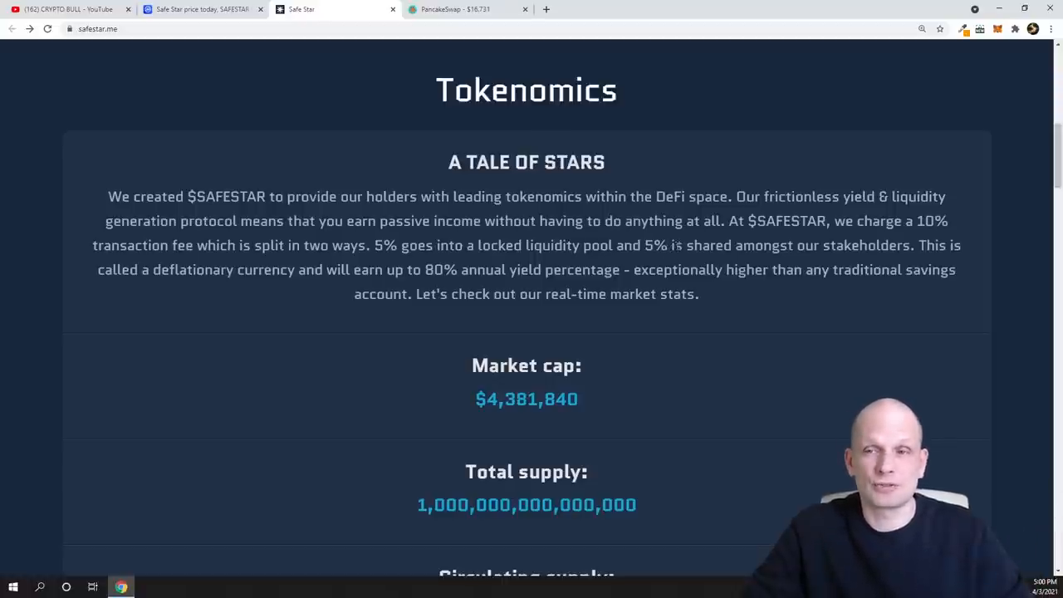
- Highlight the stakeholder share and 80% annual yield claims, then reach the Market cap stats
{"action": "left_click_drag", "start_coordinate": [670, 245], "coordinate": [794, 246]}
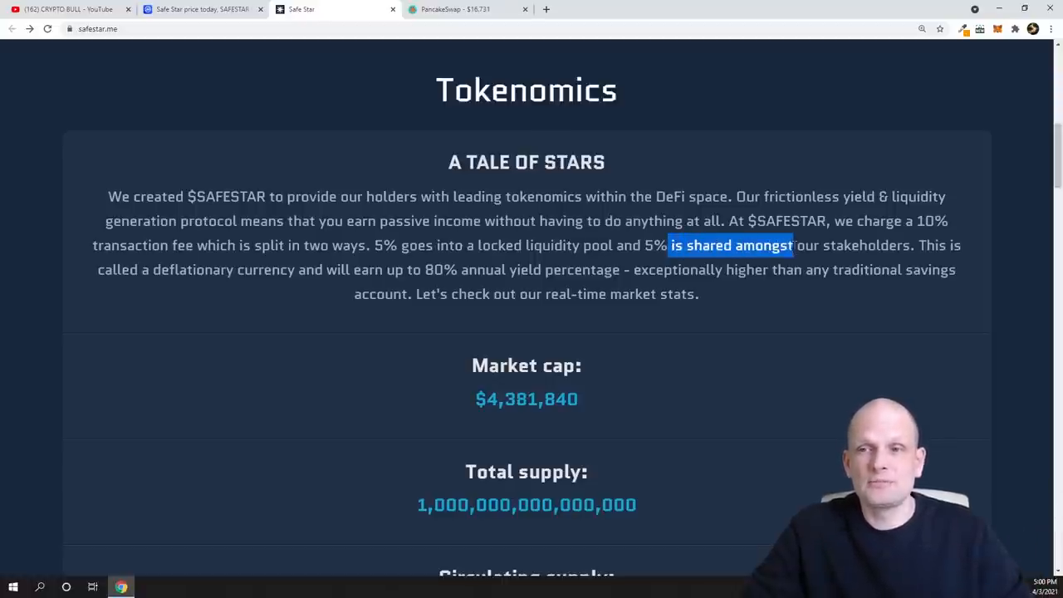
{"action": "left_click_drag", "start_coordinate": [794, 246], "coordinate": [905, 246]}
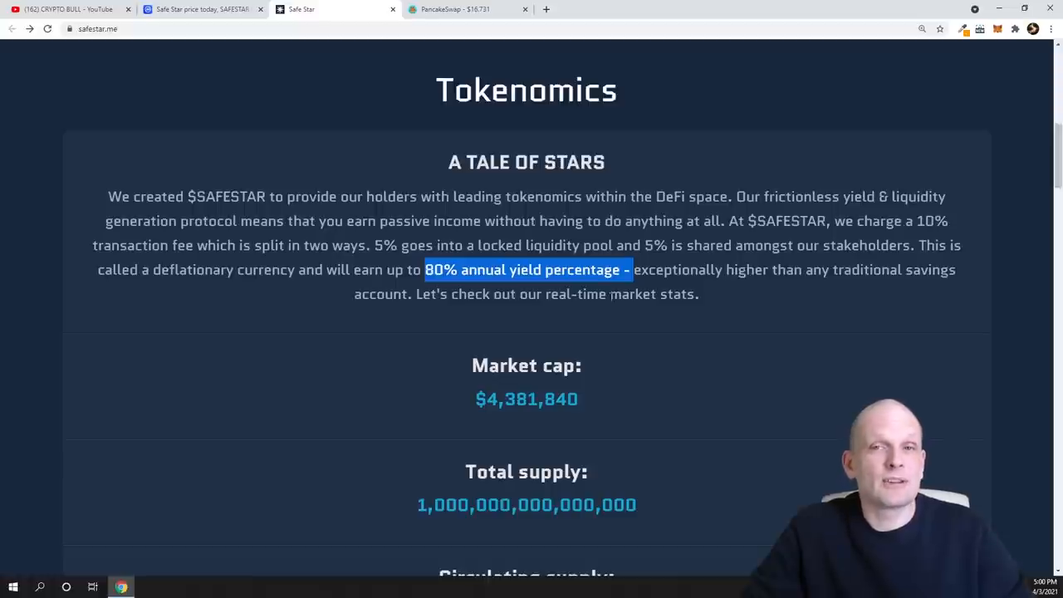
{"action": "scroll", "scroll_direction": "down", "scroll_amount": 3}
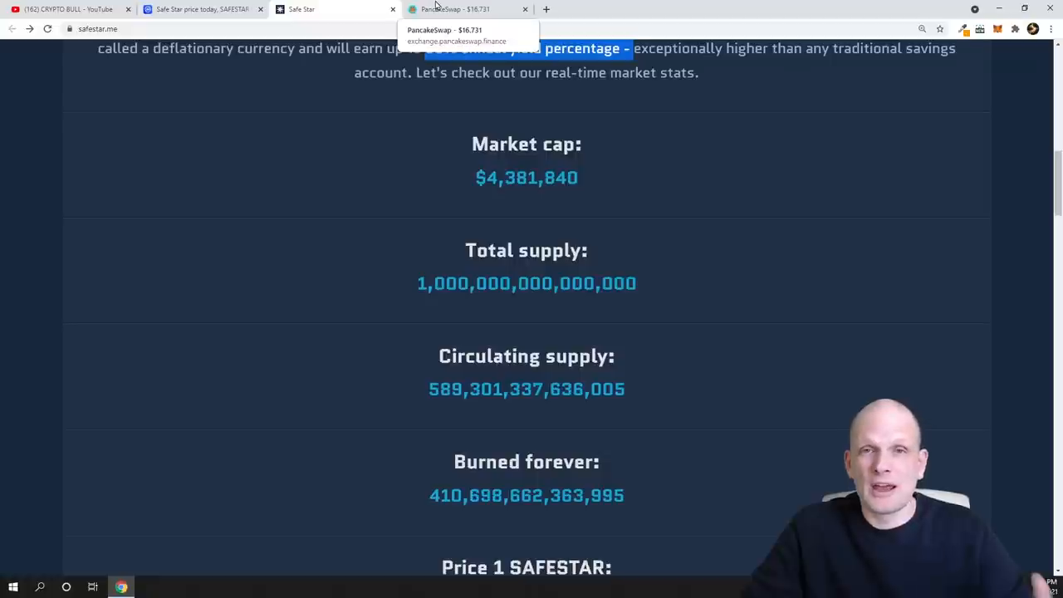
- Highlight the Circulating supply figure and the Burned forever label in the live stats
{"action": "left_click", "coordinate": [199, 10]}
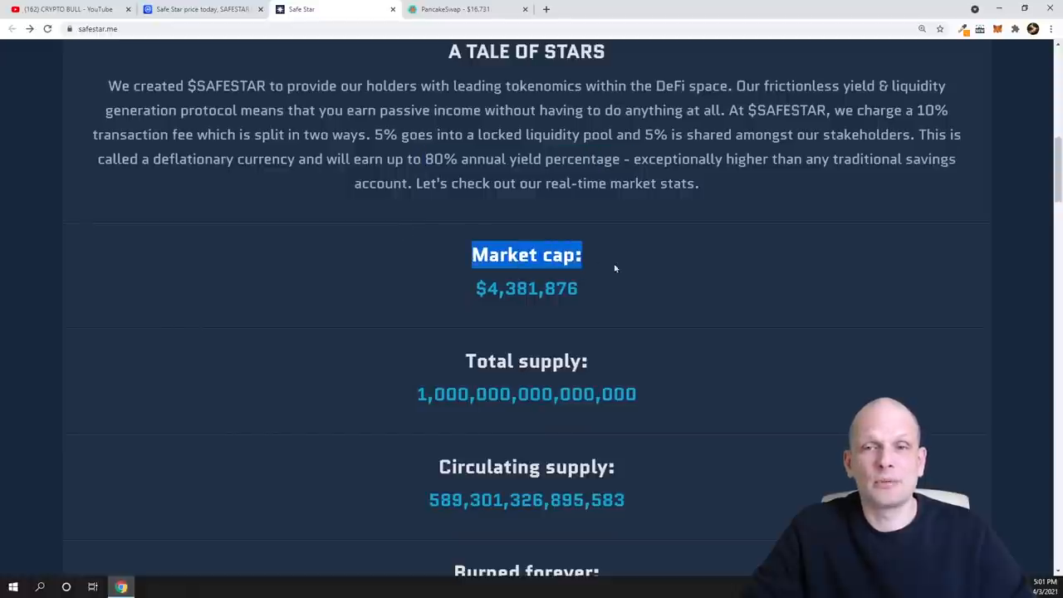
{"action": "scroll", "scroll_direction": "down", "scroll_amount": 3}
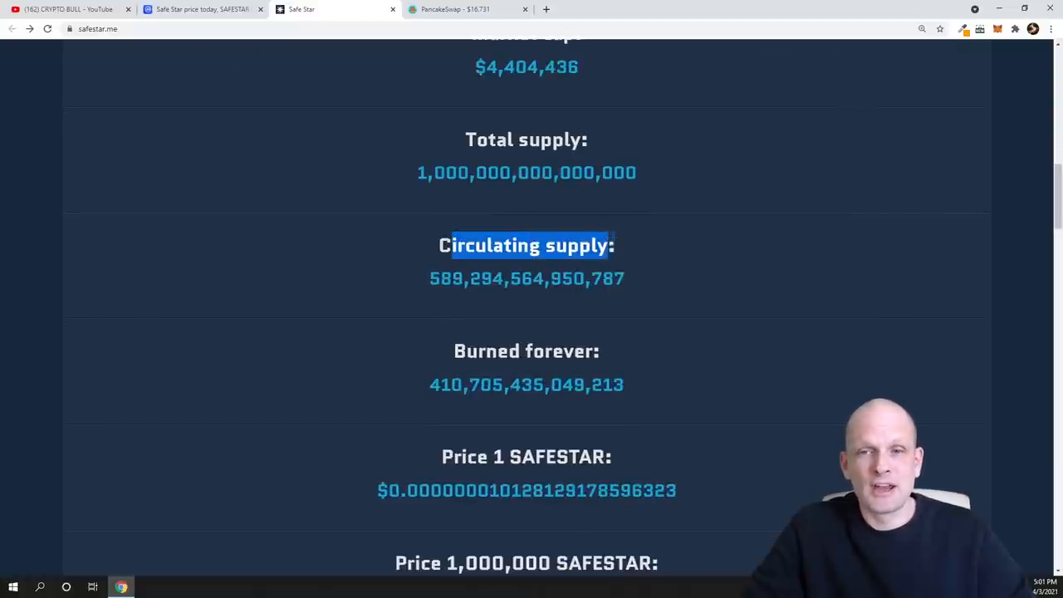
{"action": "double_click", "coordinate": [445, 279]}
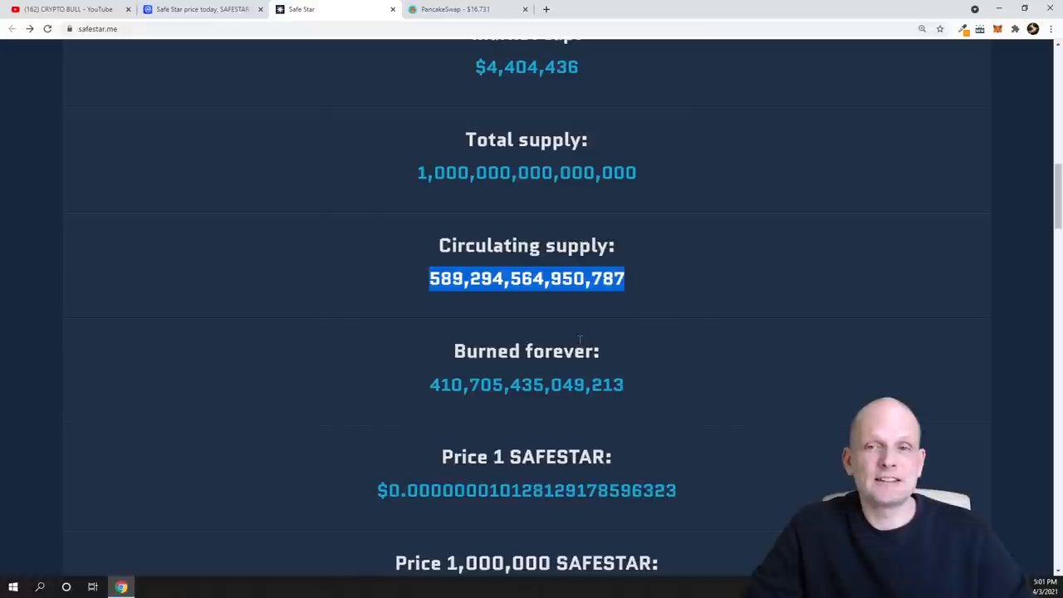
{"action": "scroll", "scroll_direction": "down", "scroll_amount": 3}
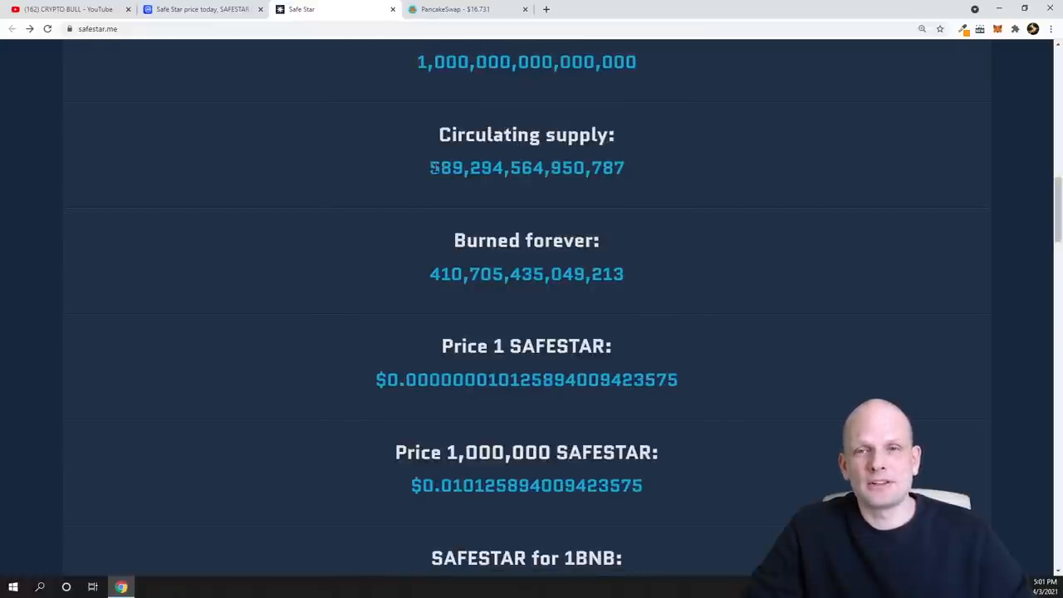
{"action": "double_click", "coordinate": [446, 166]}
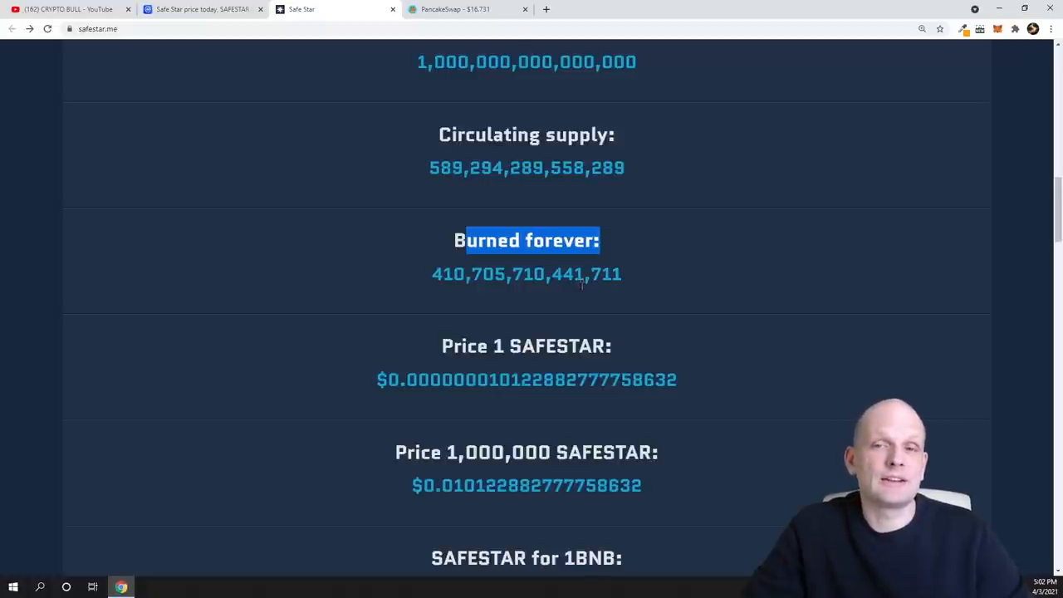
- Highlight the Price per token label and SAFESTAR-per-BNB rate, reaching the Features section
{"action": "scroll", "scroll_direction": "down", "scroll_amount": 3}
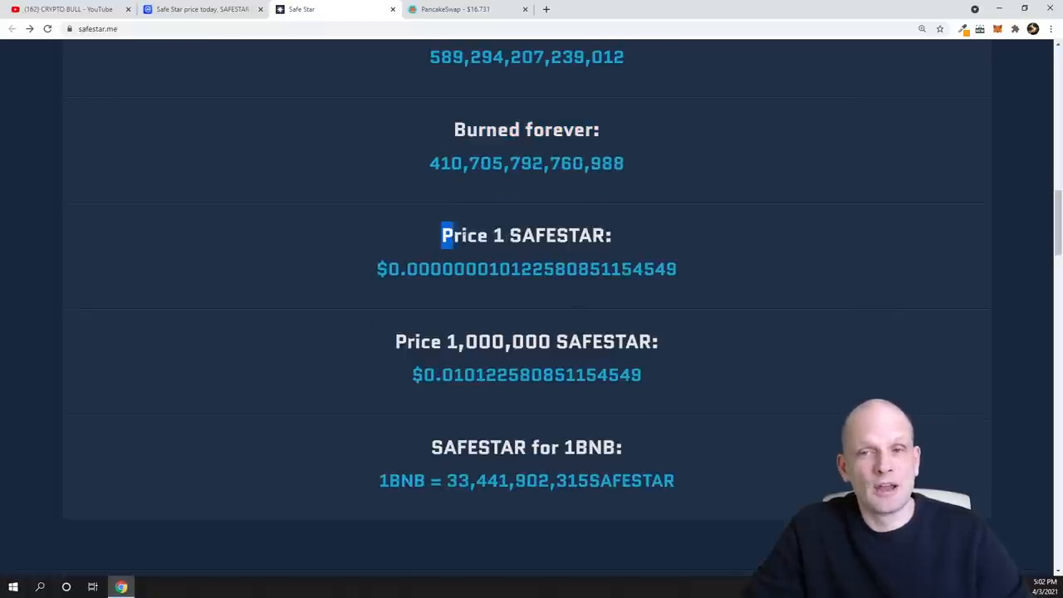
{"action": "left_click_drag", "start_coordinate": [445, 236], "coordinate": [612, 236]}
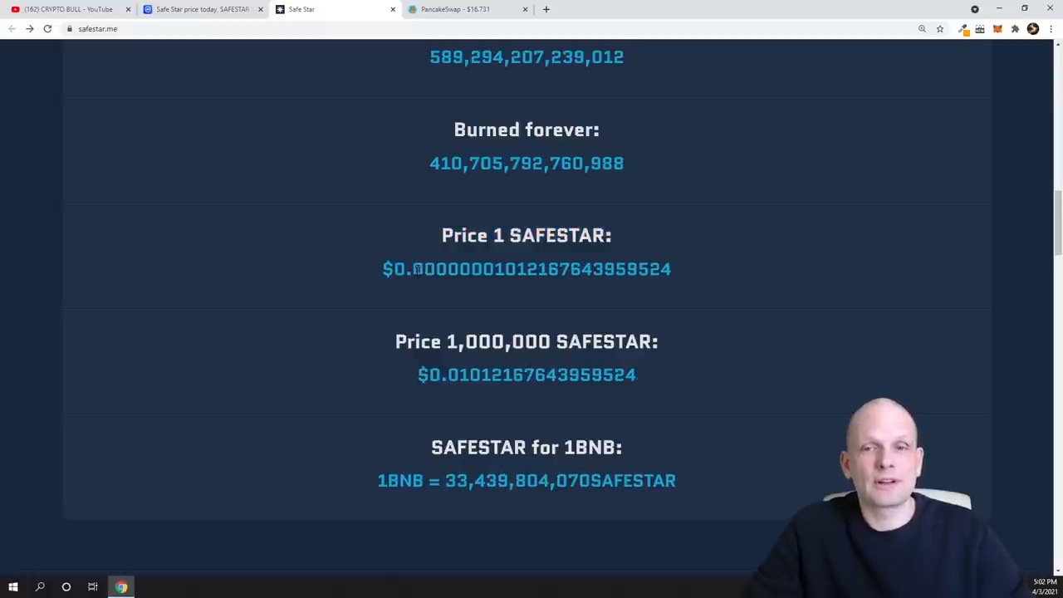
{"action": "left_click_drag", "start_coordinate": [412, 269], "coordinate": [505, 269]}
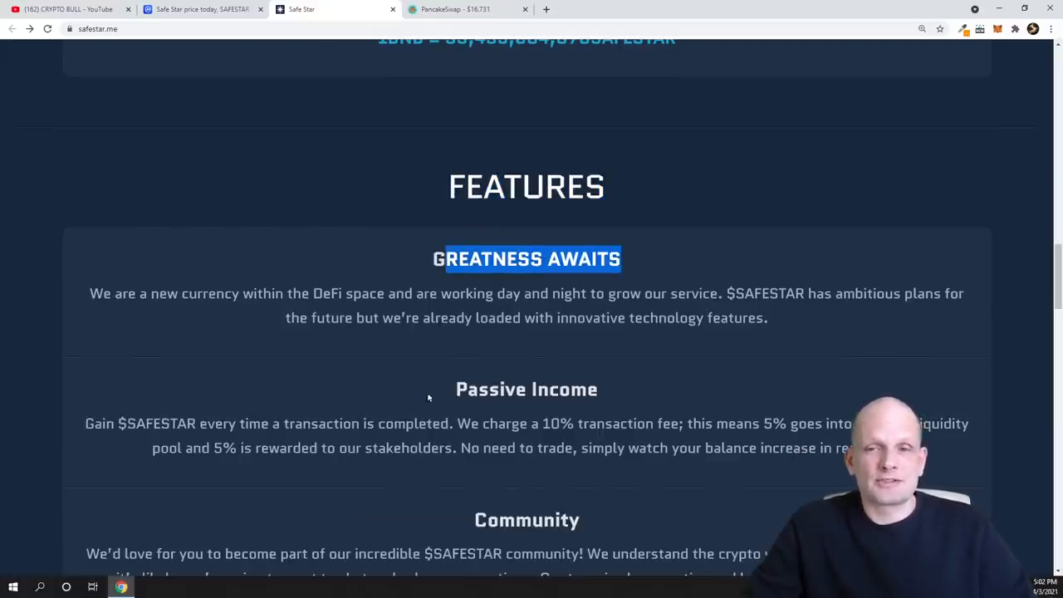
- Highlight the Lottery heading and scroll past Whitepaper and Roadmap toward the CoinMarketCap chart
{"action": "scroll", "scroll_direction": "down", "scroll_amount": 3}
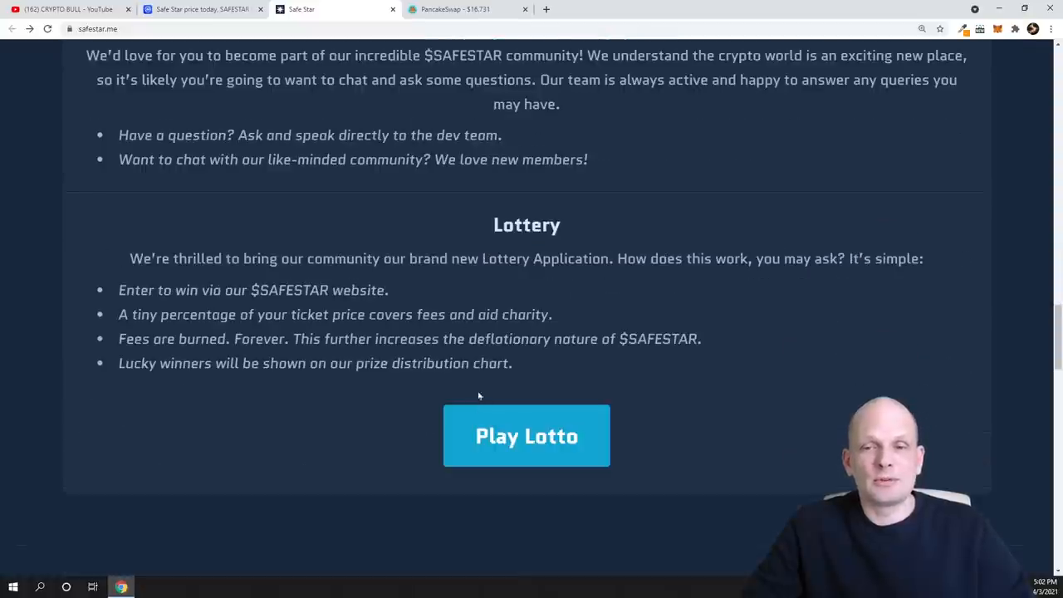
{"action": "double_click", "coordinate": [511, 224]}
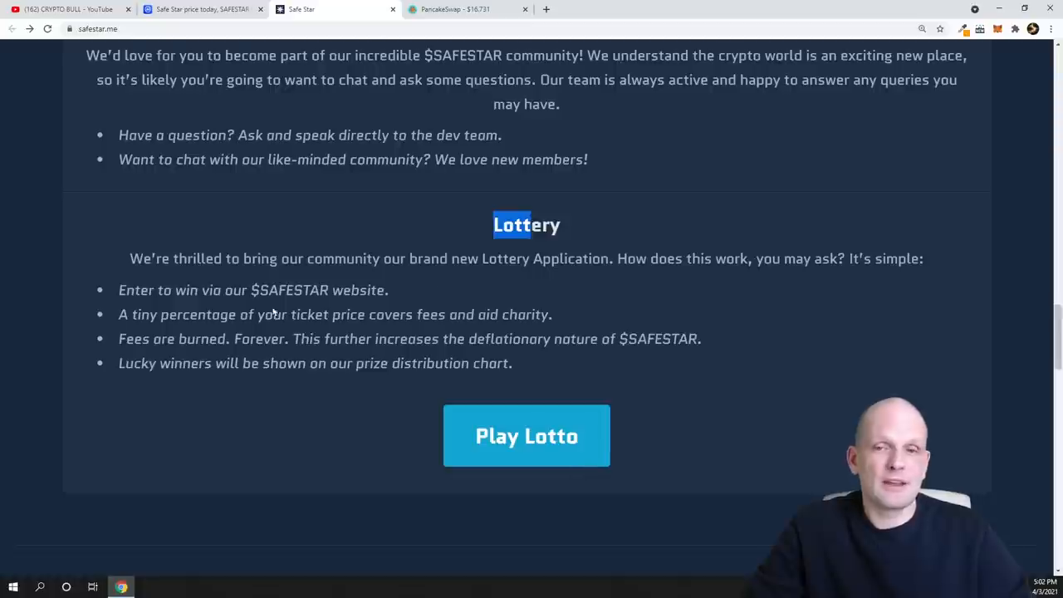
{"action": "scroll", "scroll_direction": "down", "scroll_amount": 3}
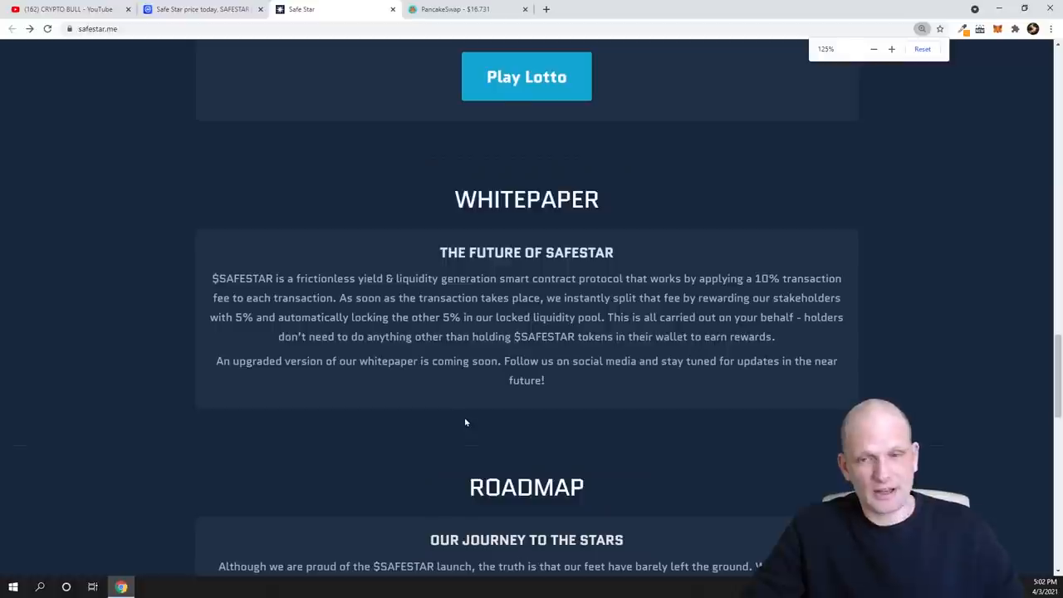
{"action": "scroll", "scroll_direction": "down", "scroll_amount": 3}
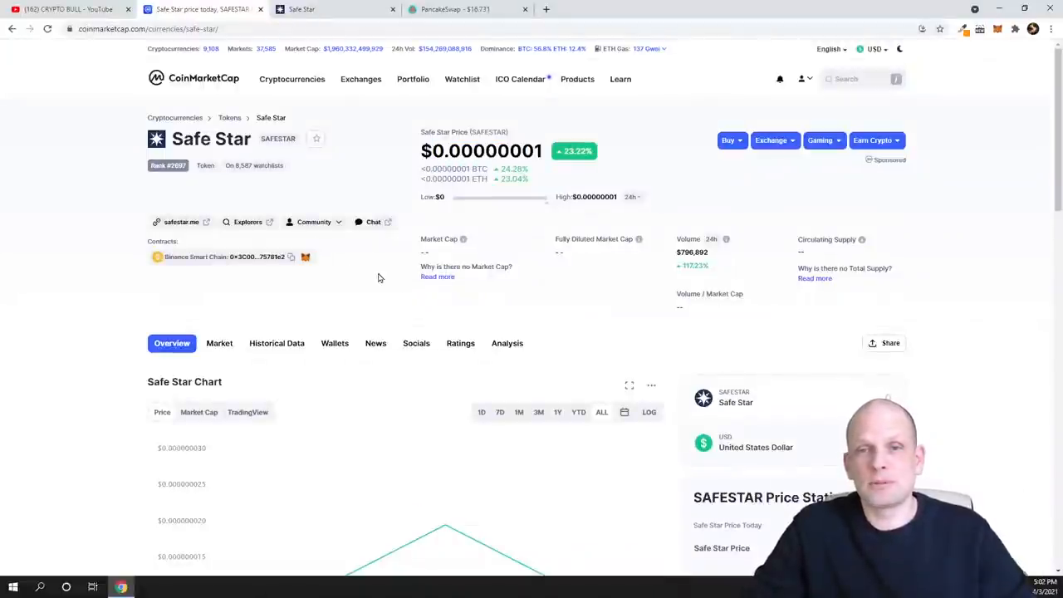
{"action": "scroll", "scroll_direction": "down", "scroll_amount": 3}
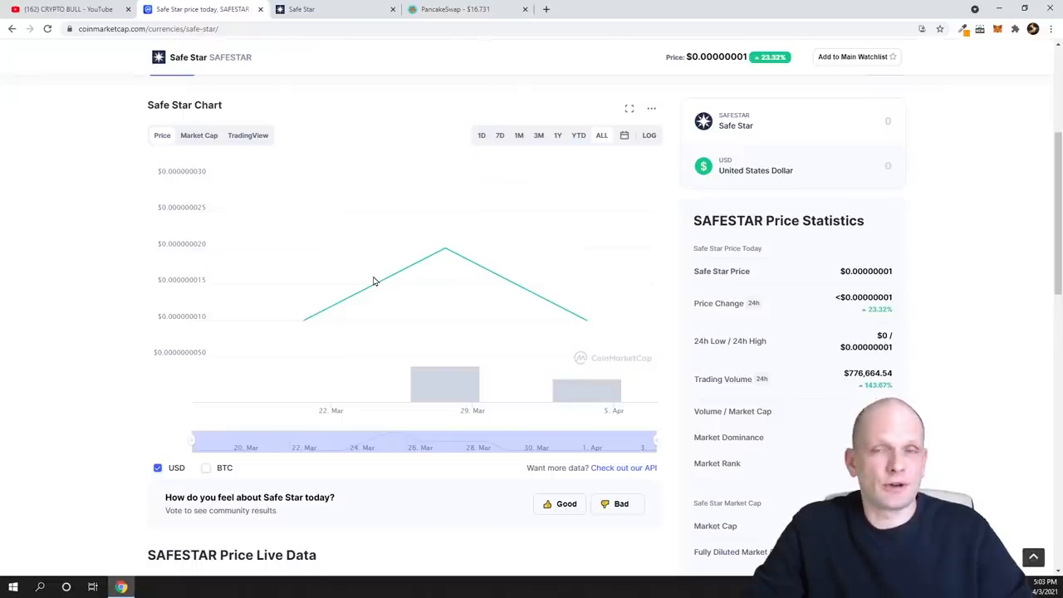